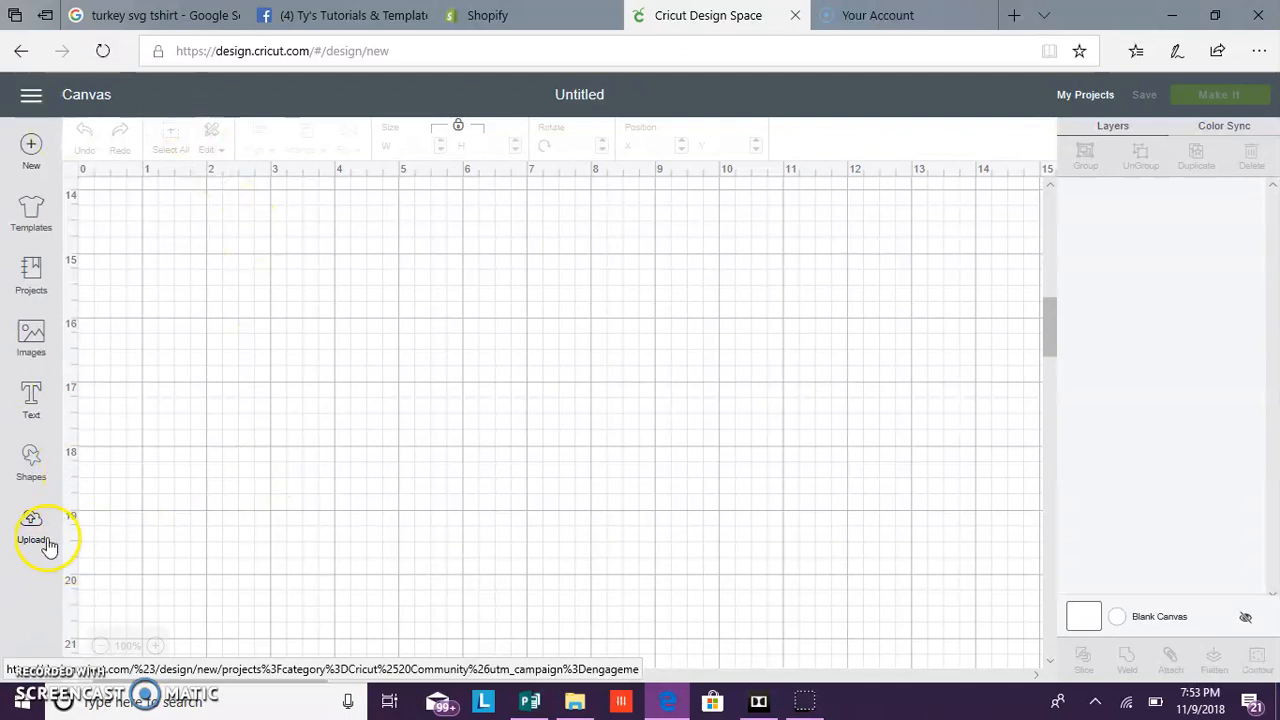
- Start uploading a new image file, then back out of the upload
click(32, 528)
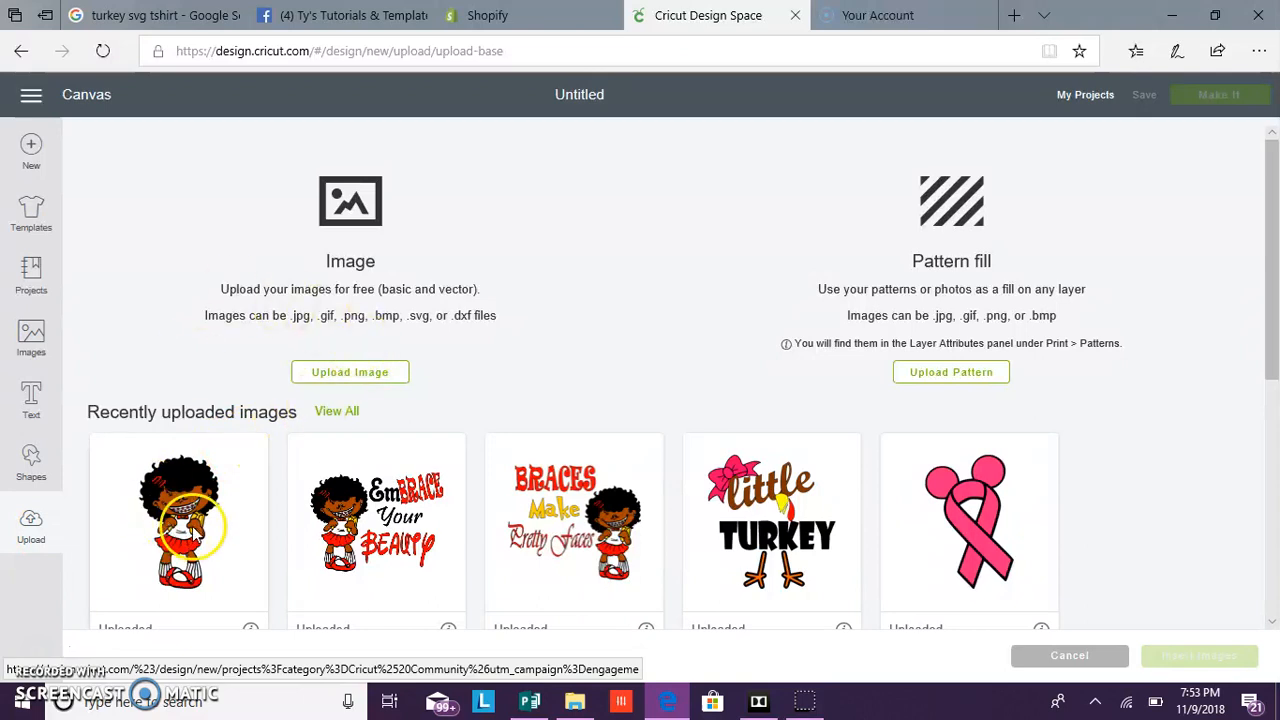
mouse_move(370, 372)
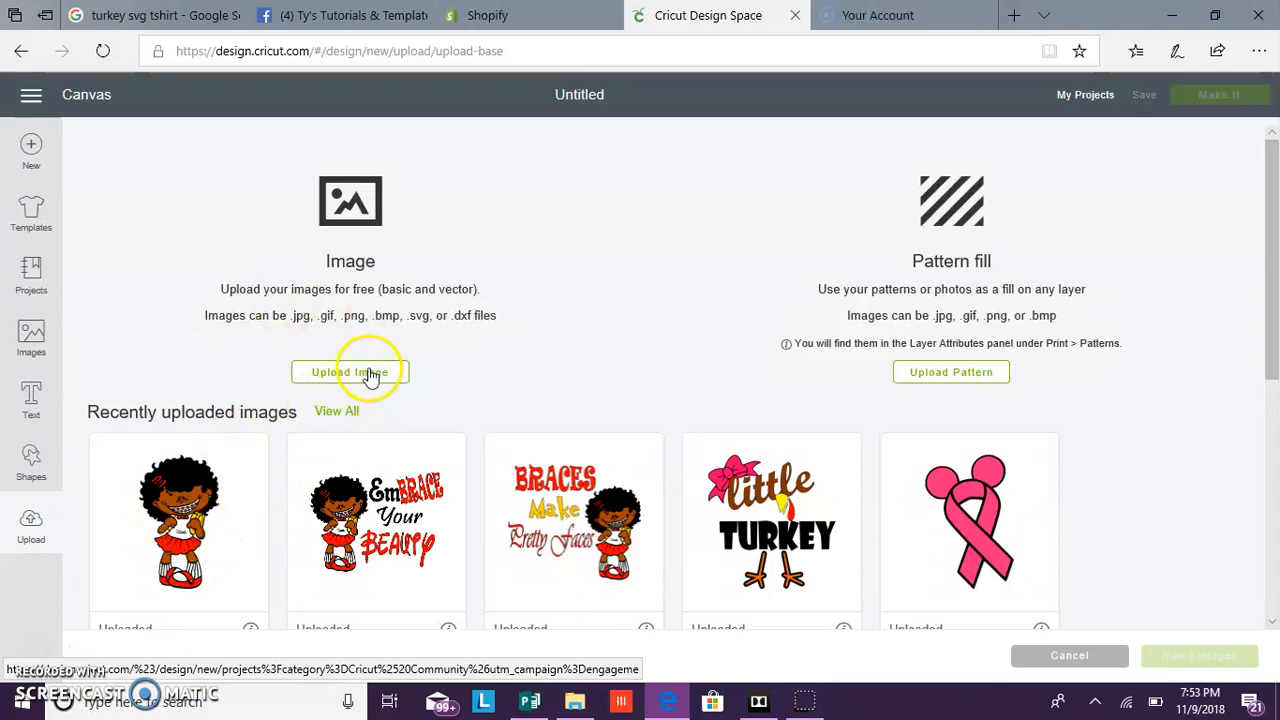
click(350, 372)
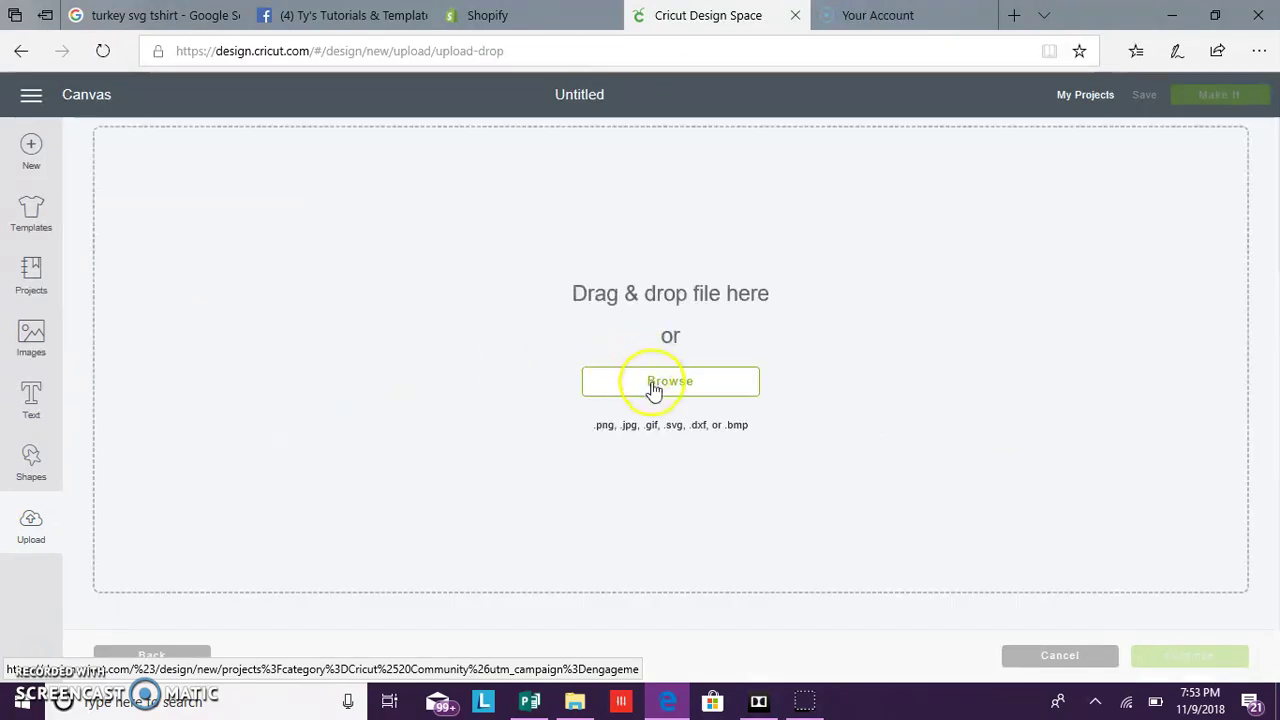
mouse_move(1120, 676)
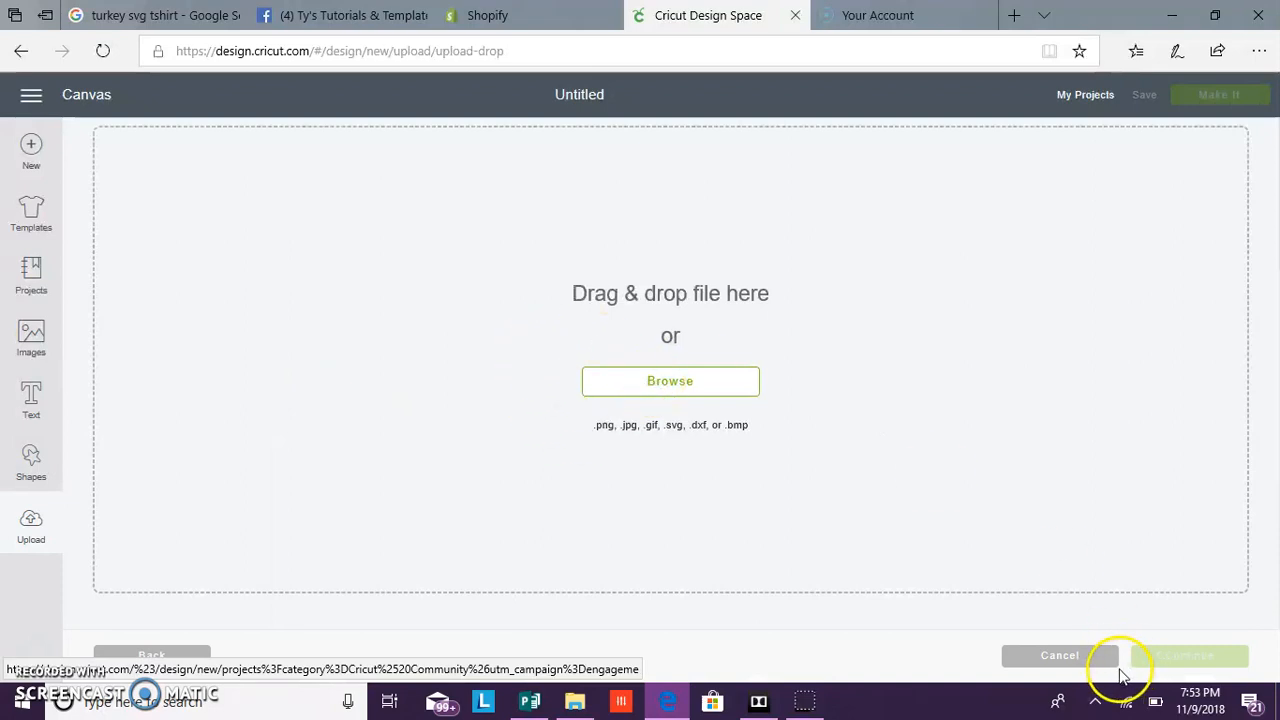
click(1060, 656)
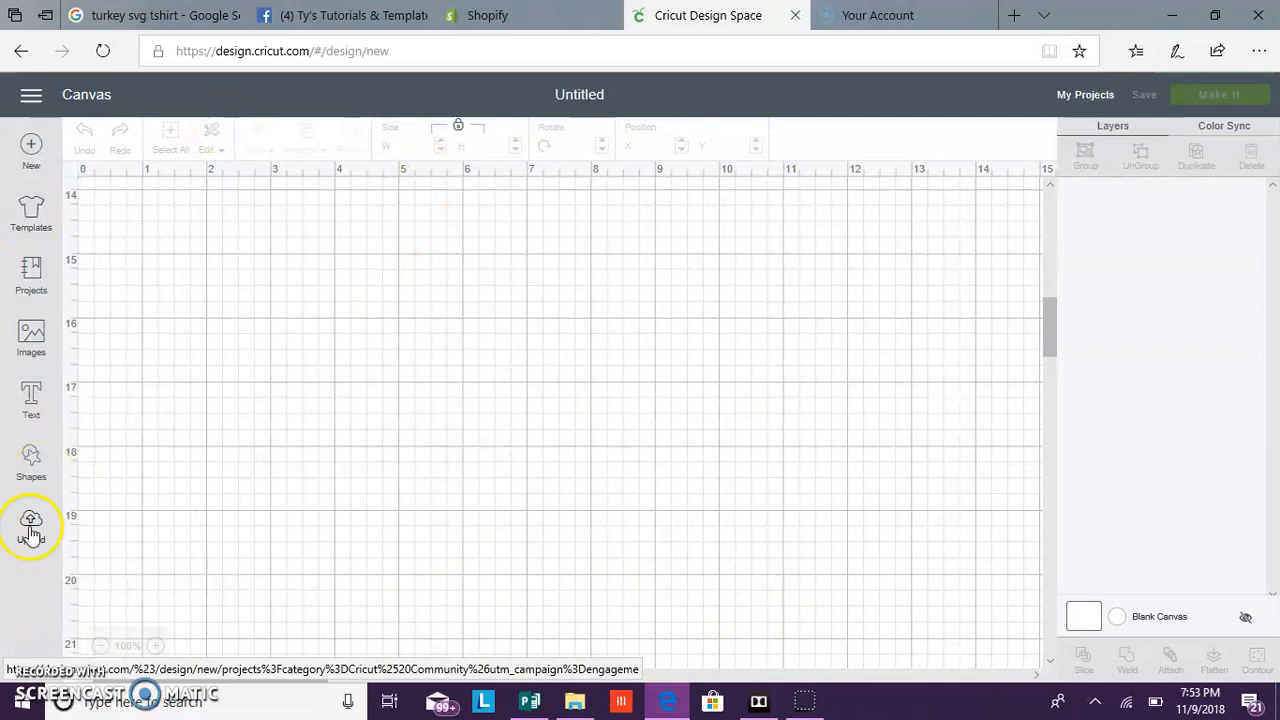
- Insert the braces girl image from recent uploads onto the canvas as BH Brace Face 1
click(30, 516)
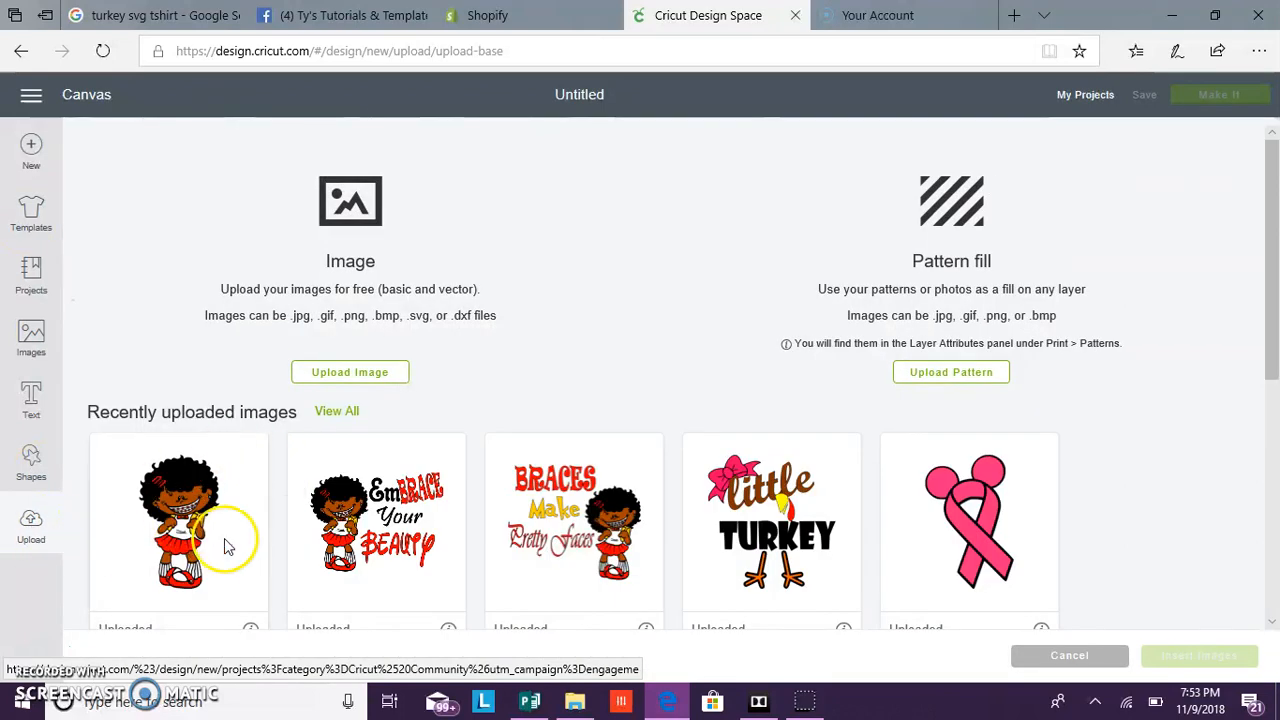
scroll(down, 3)
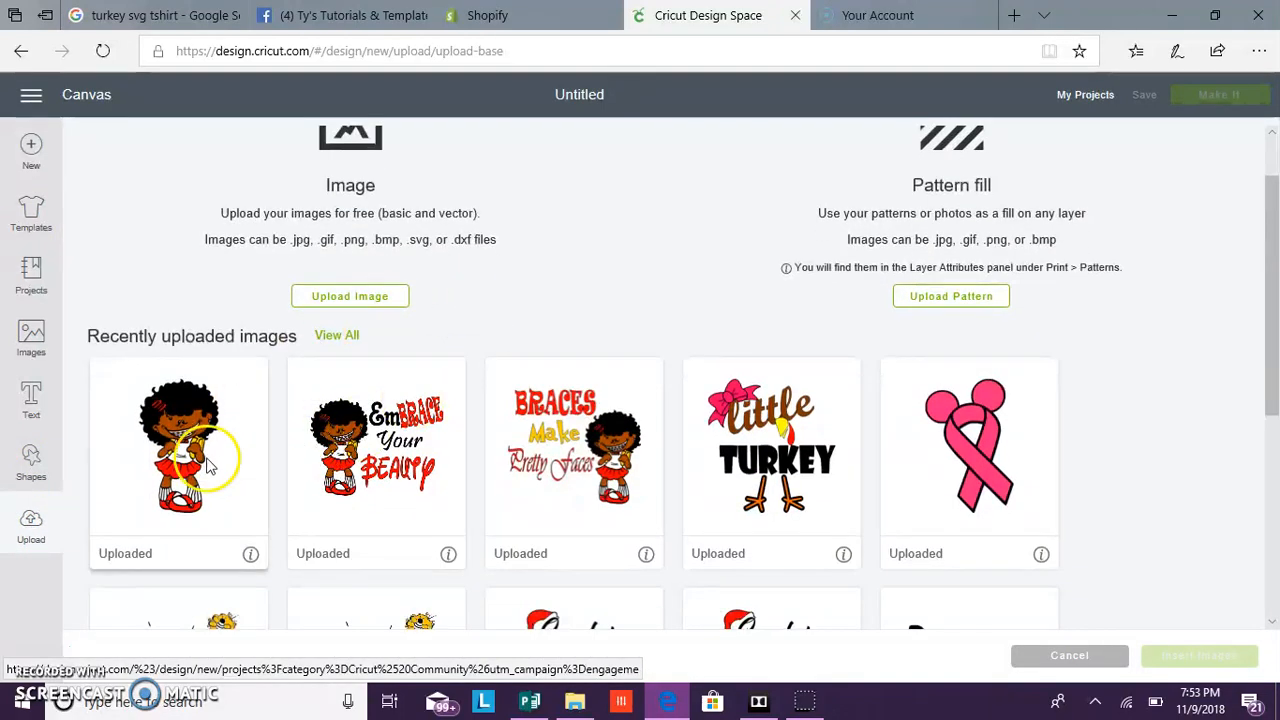
click(190, 460)
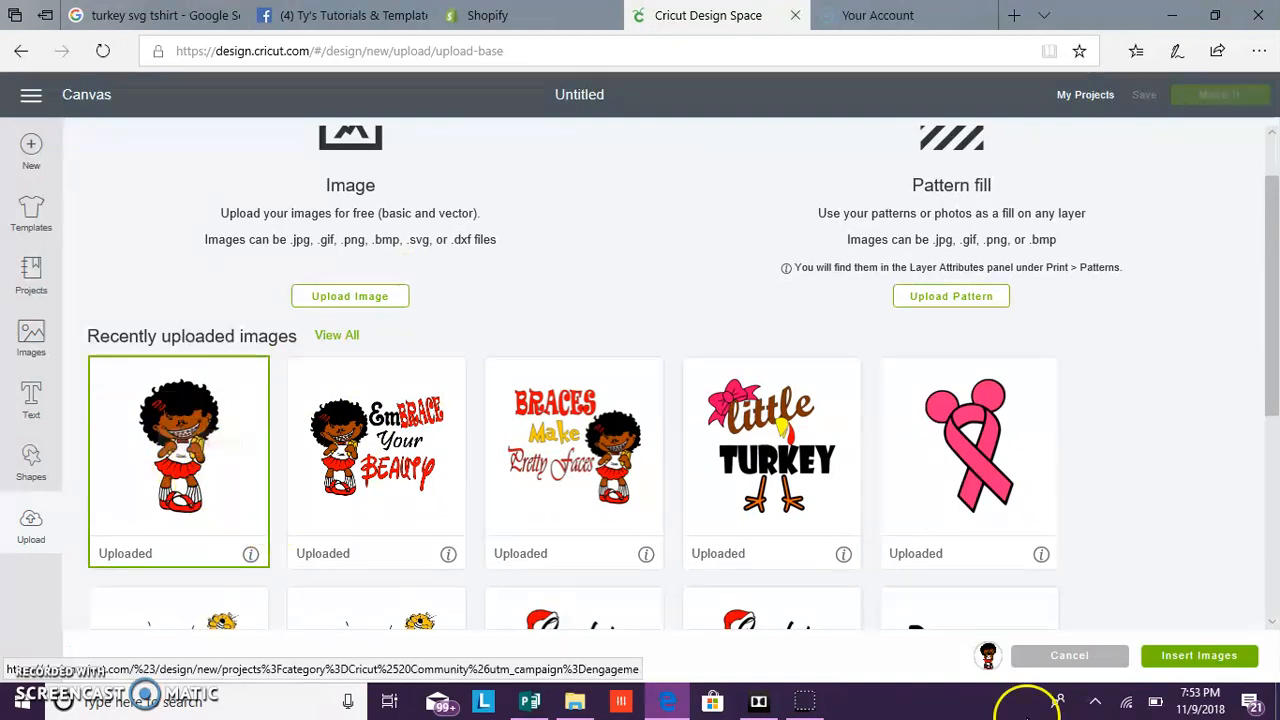
mouse_move(972, 616)
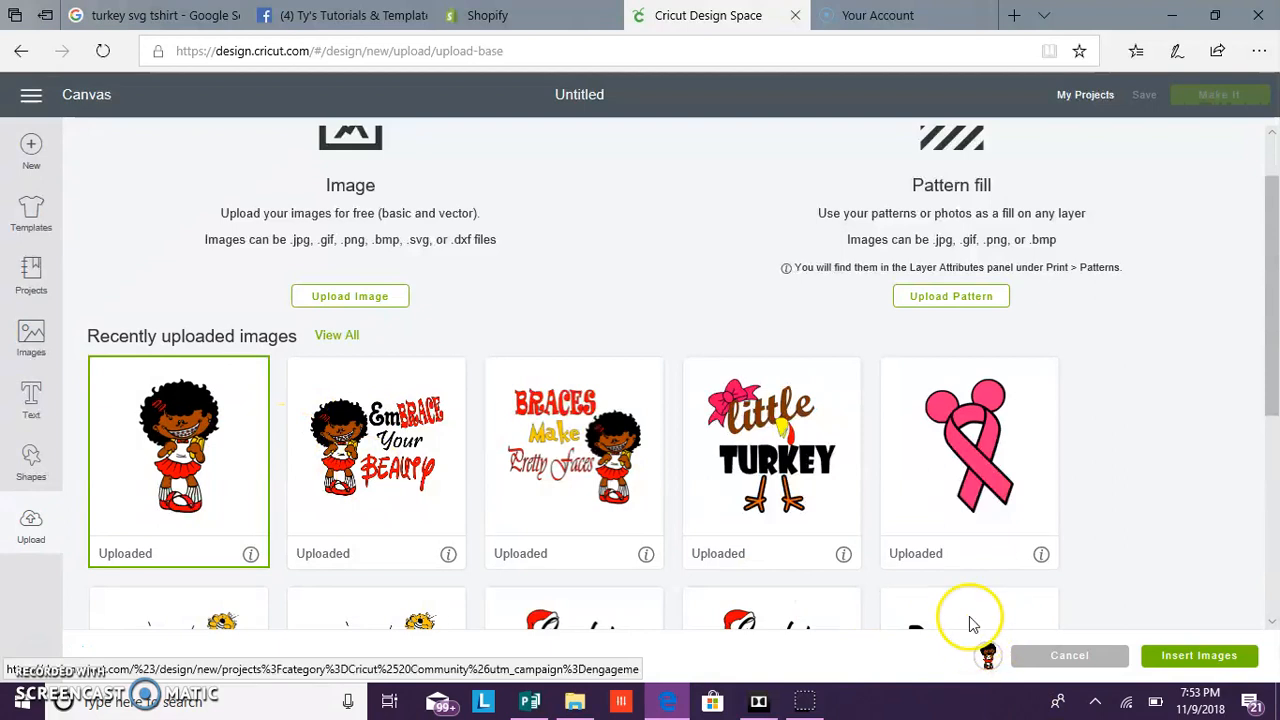
mouse_move(972, 636)
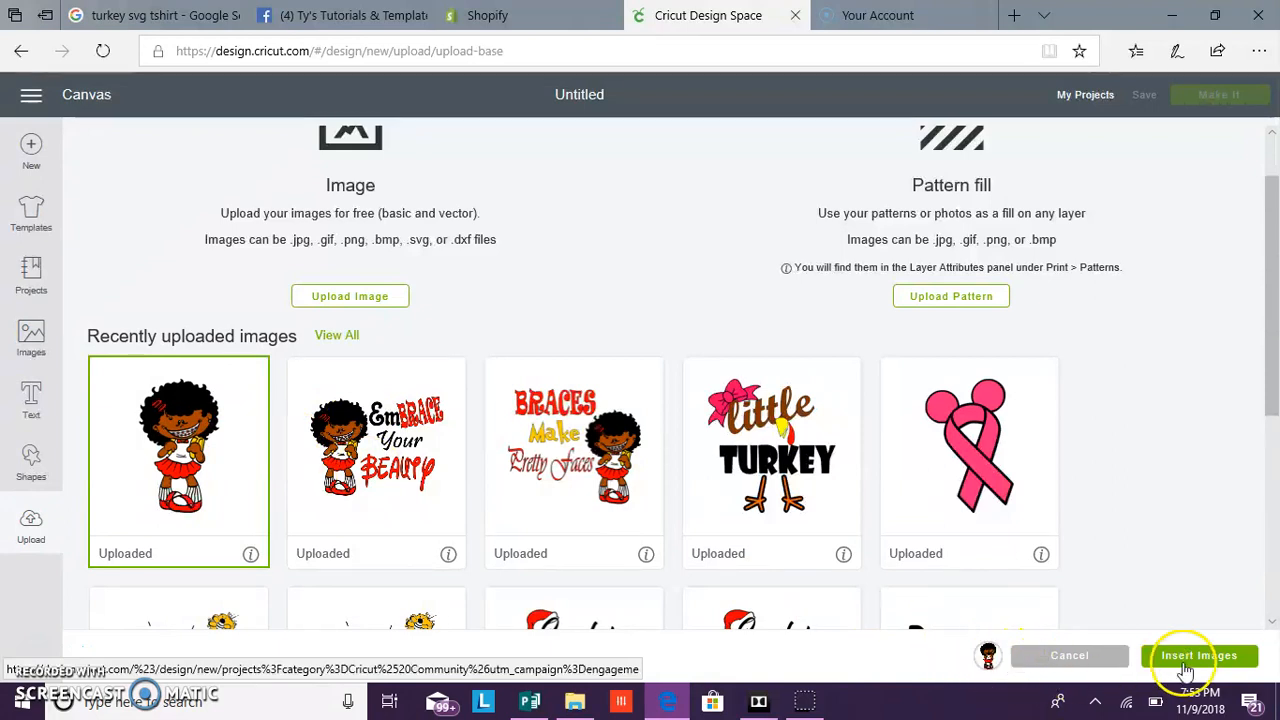
click(1198, 656)
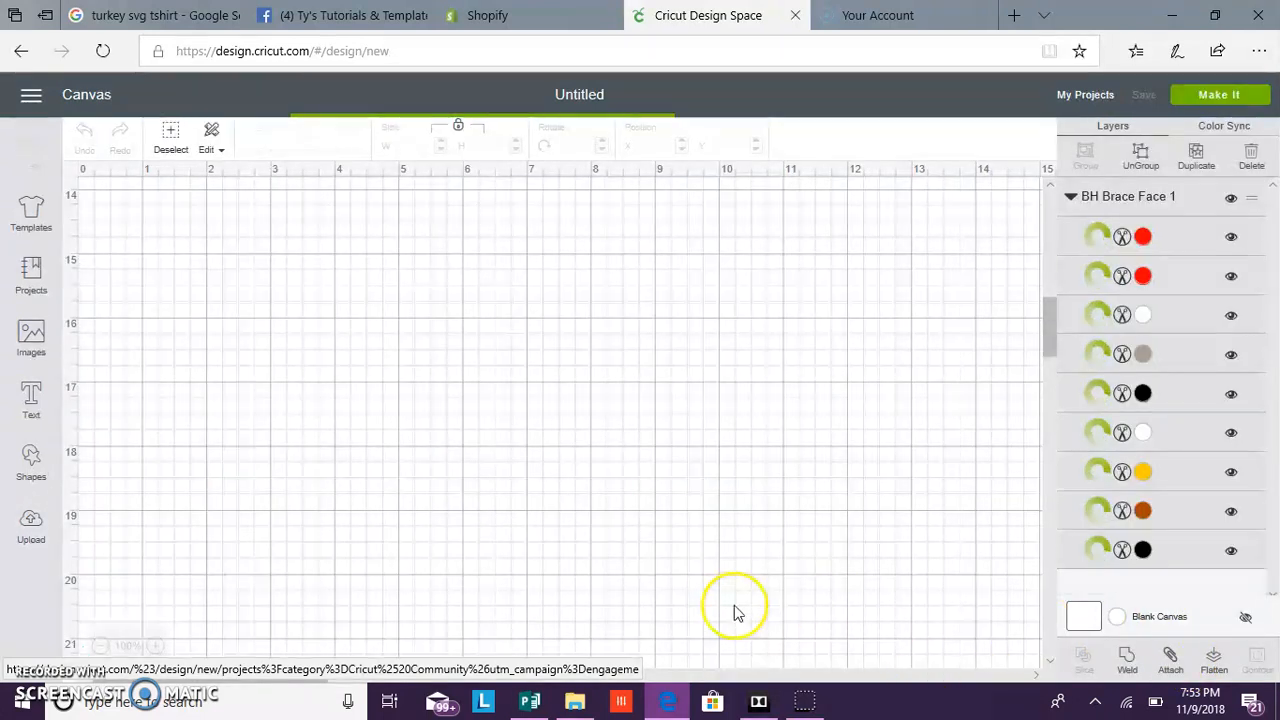
mouse_move(428, 424)
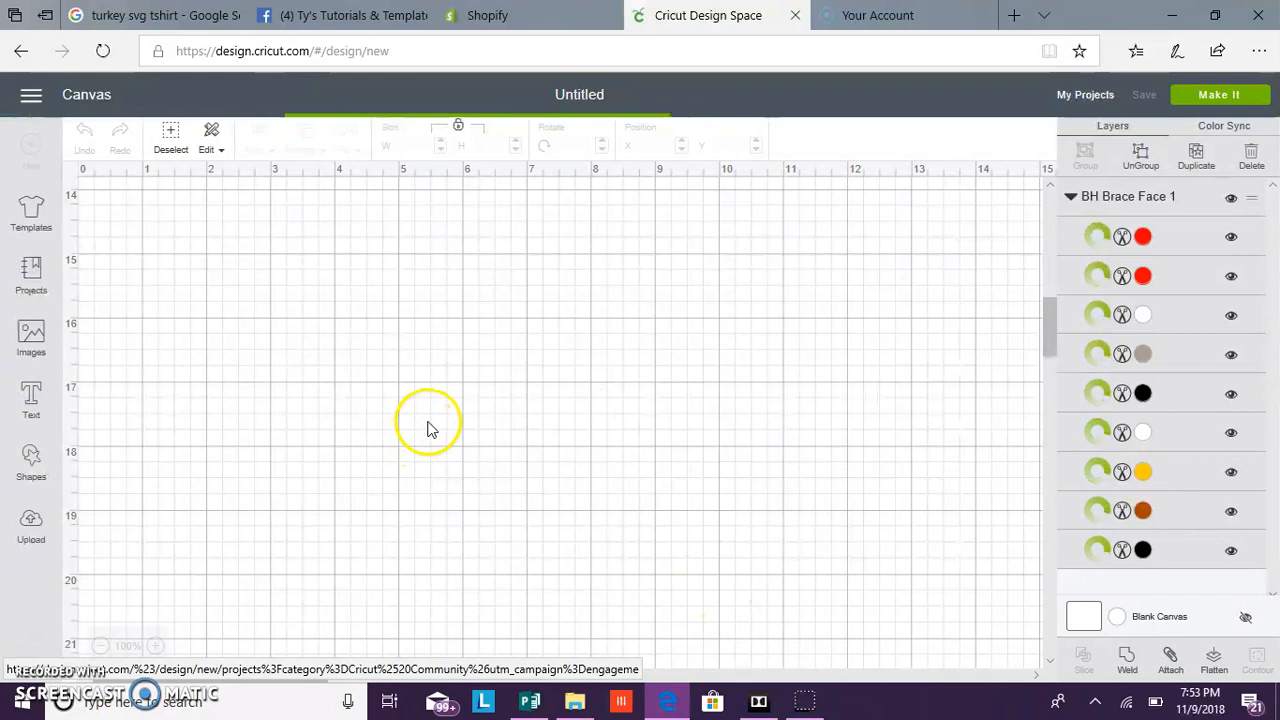
- Enlarge the girl image to about 3.9 by 6.7 inches and centre it on the canvas
scroll(down, 3)
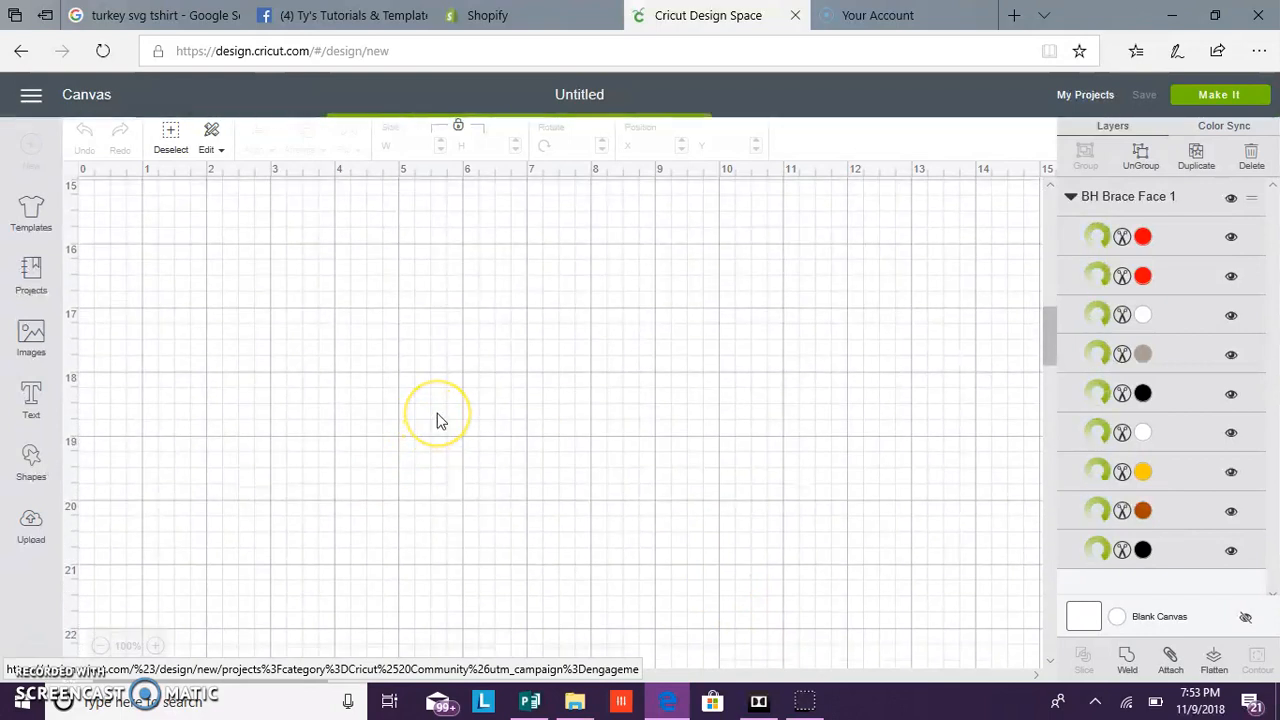
scroll(down, 3)
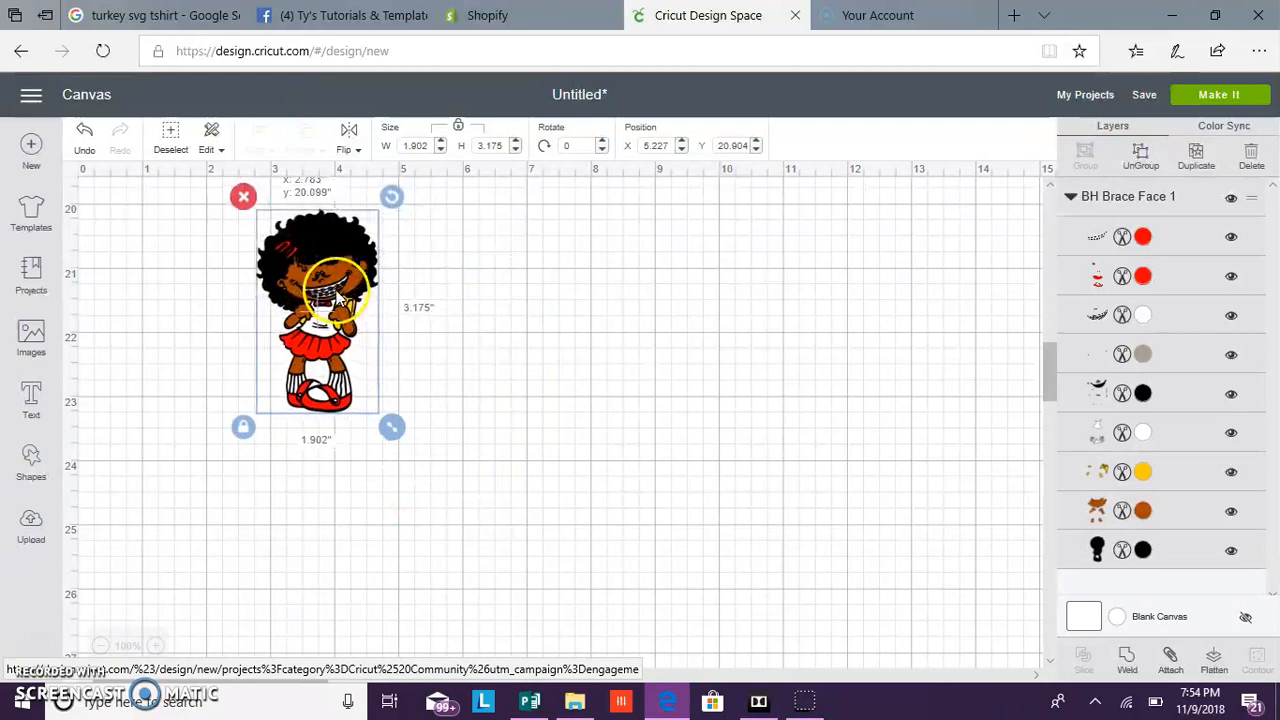
drag(392, 428, 516, 640)
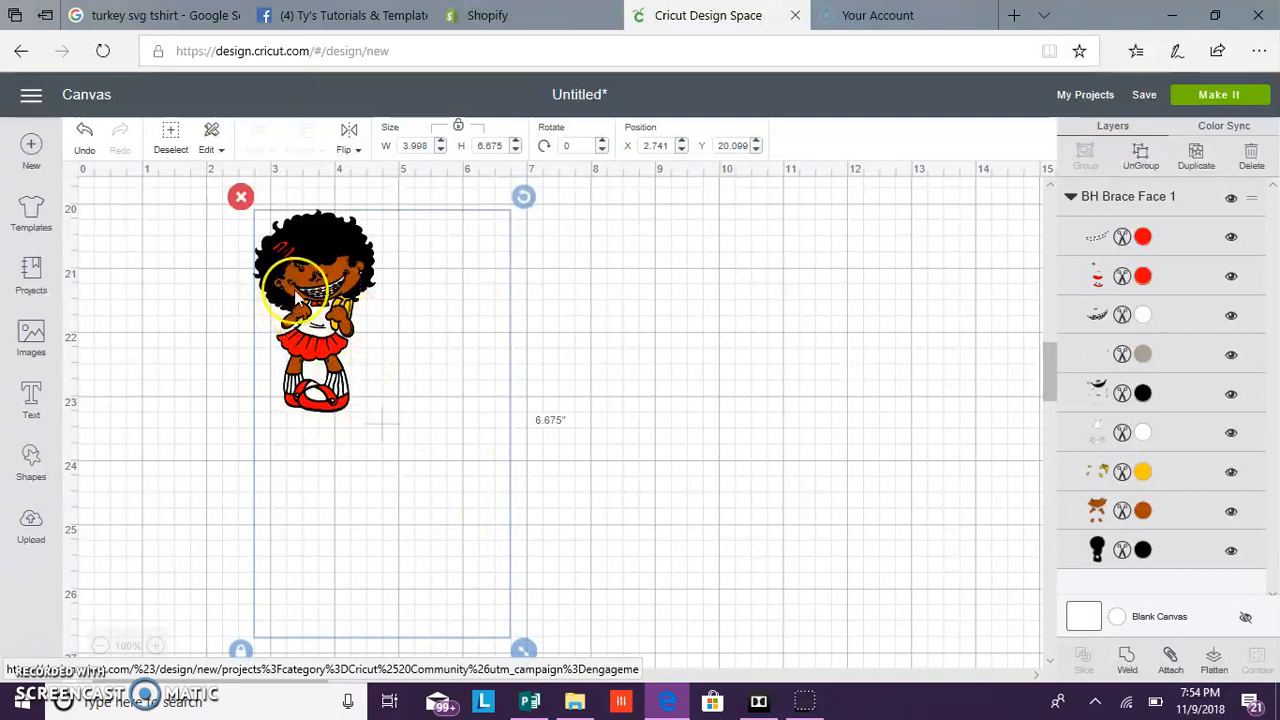
drag(524, 648, 468, 612)
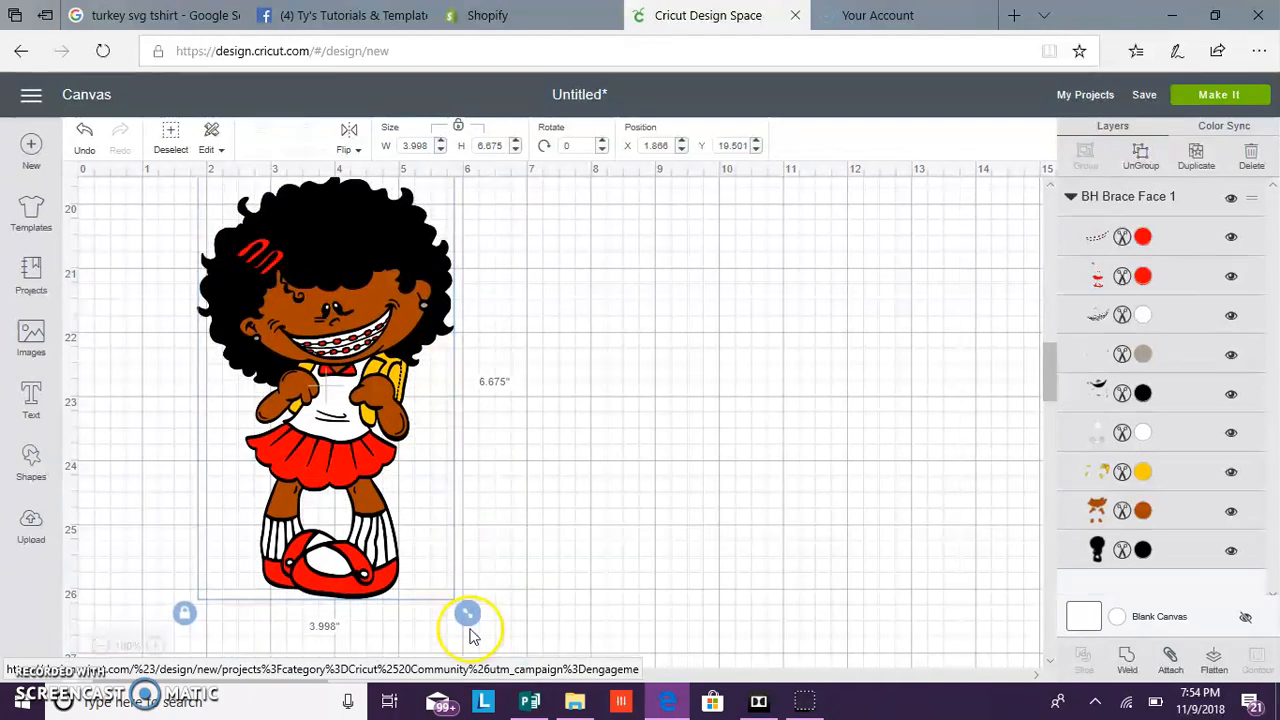
drag(468, 612, 494, 658)
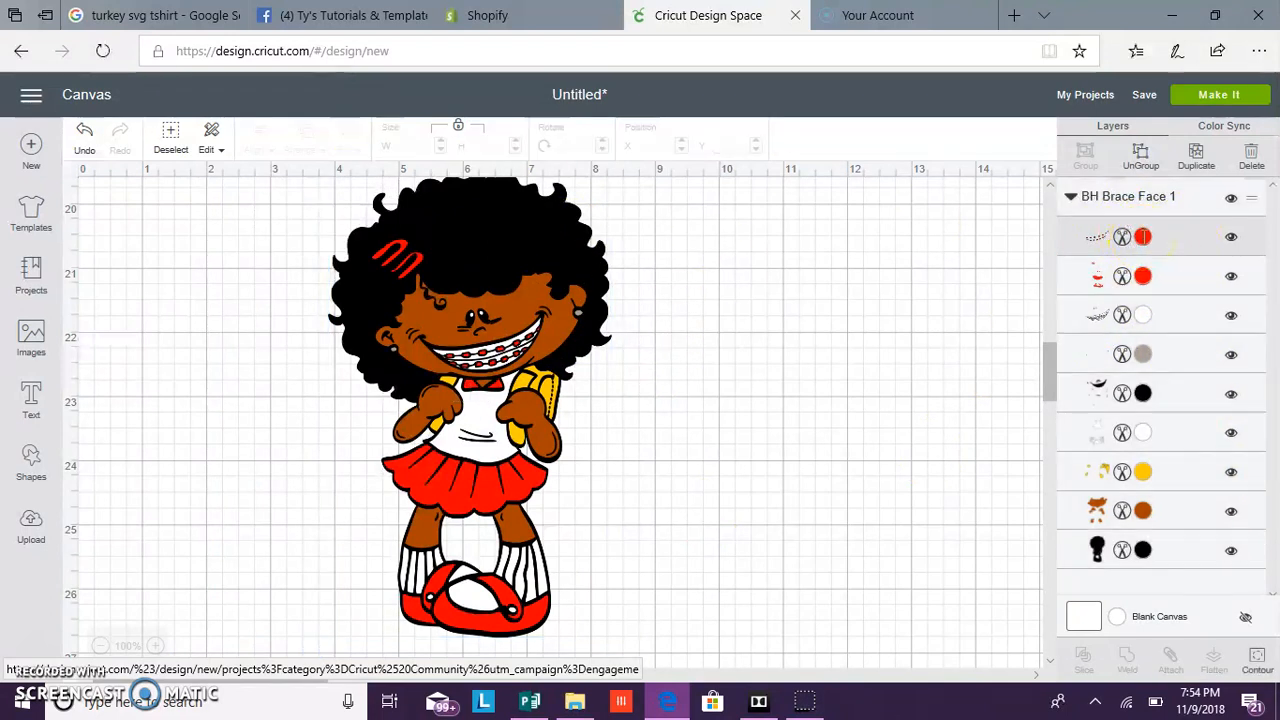
- Recolour layers from Basic Colors: green bow, skirt and shoes, maroon backpack, light peach skin
click(962, 154)
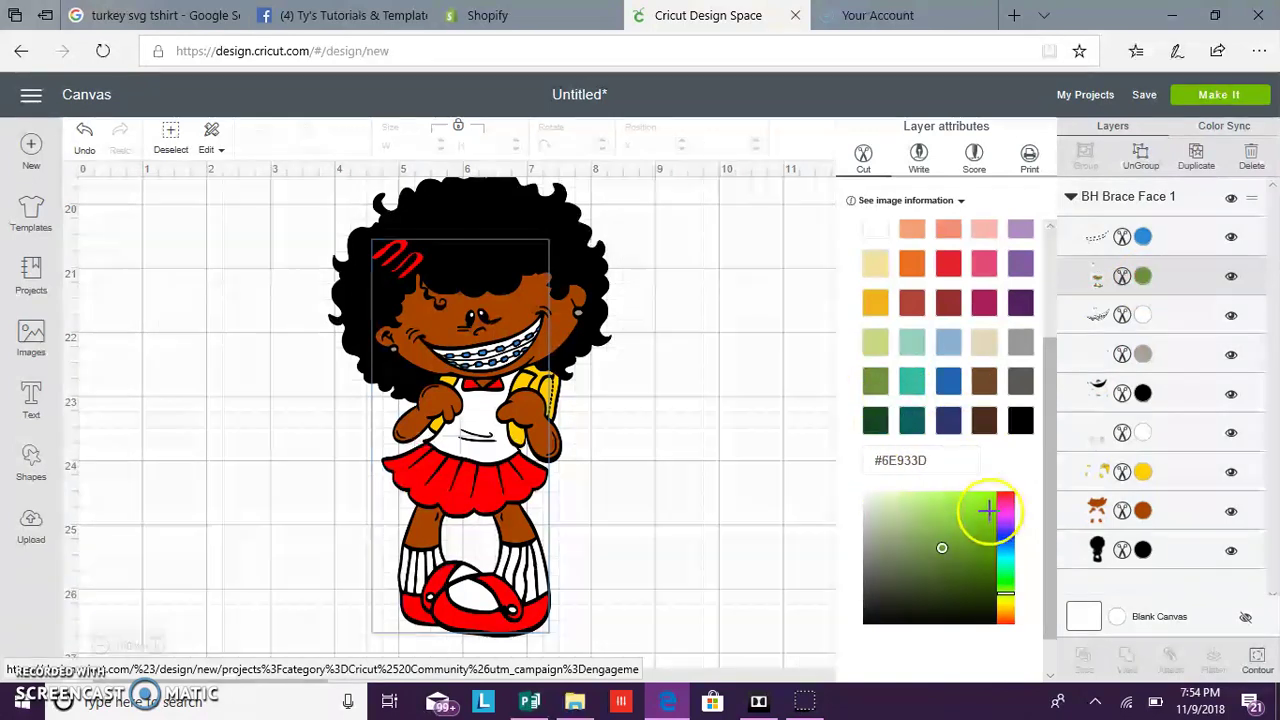
click(986, 516)
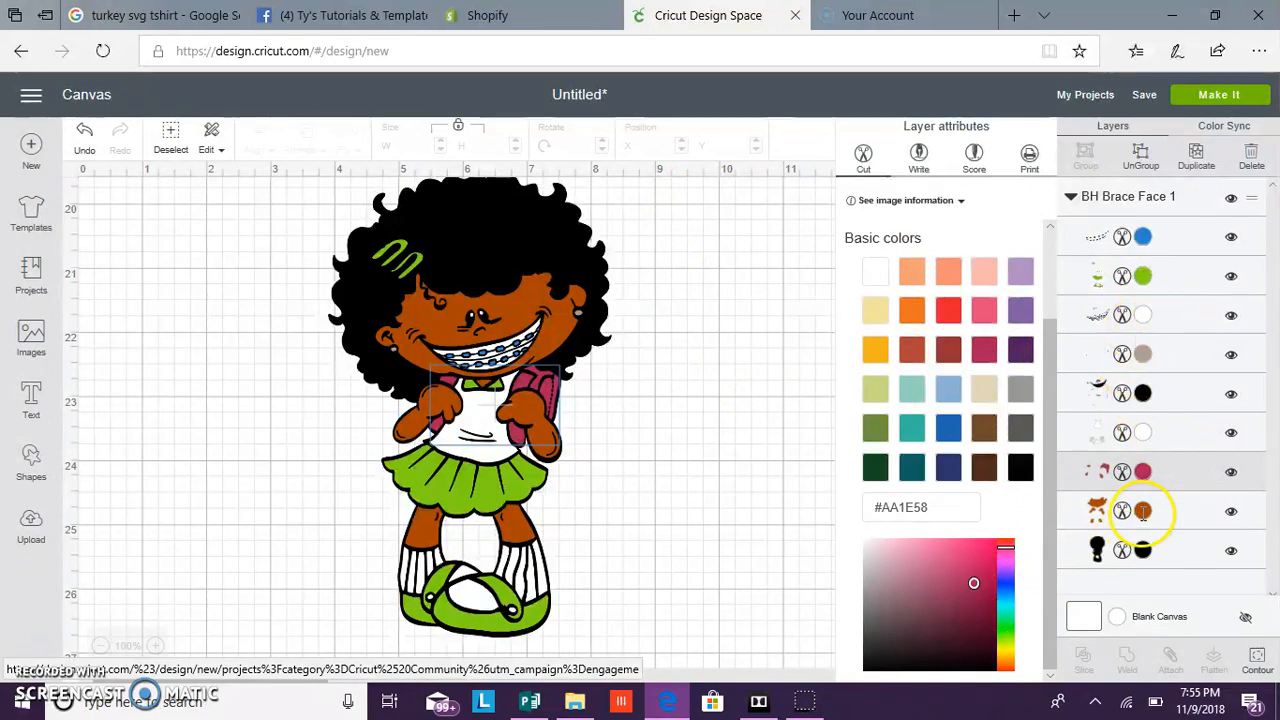
click(948, 272)
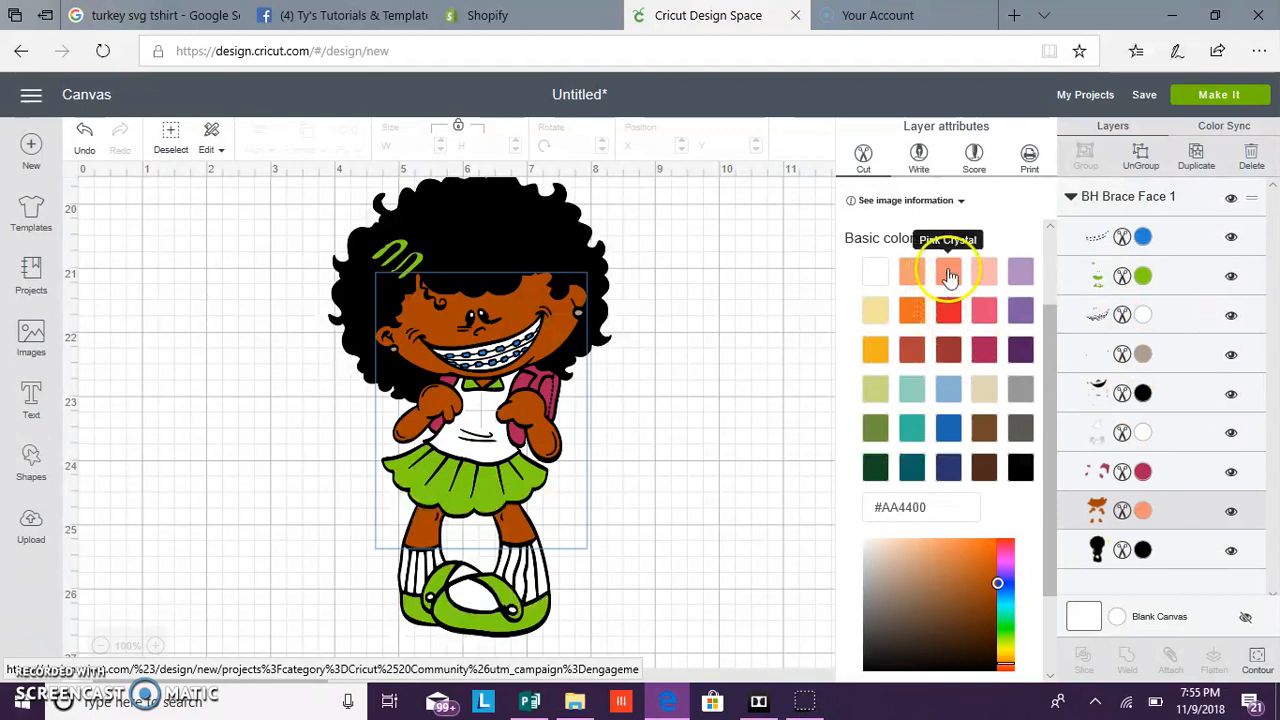
click(948, 272)
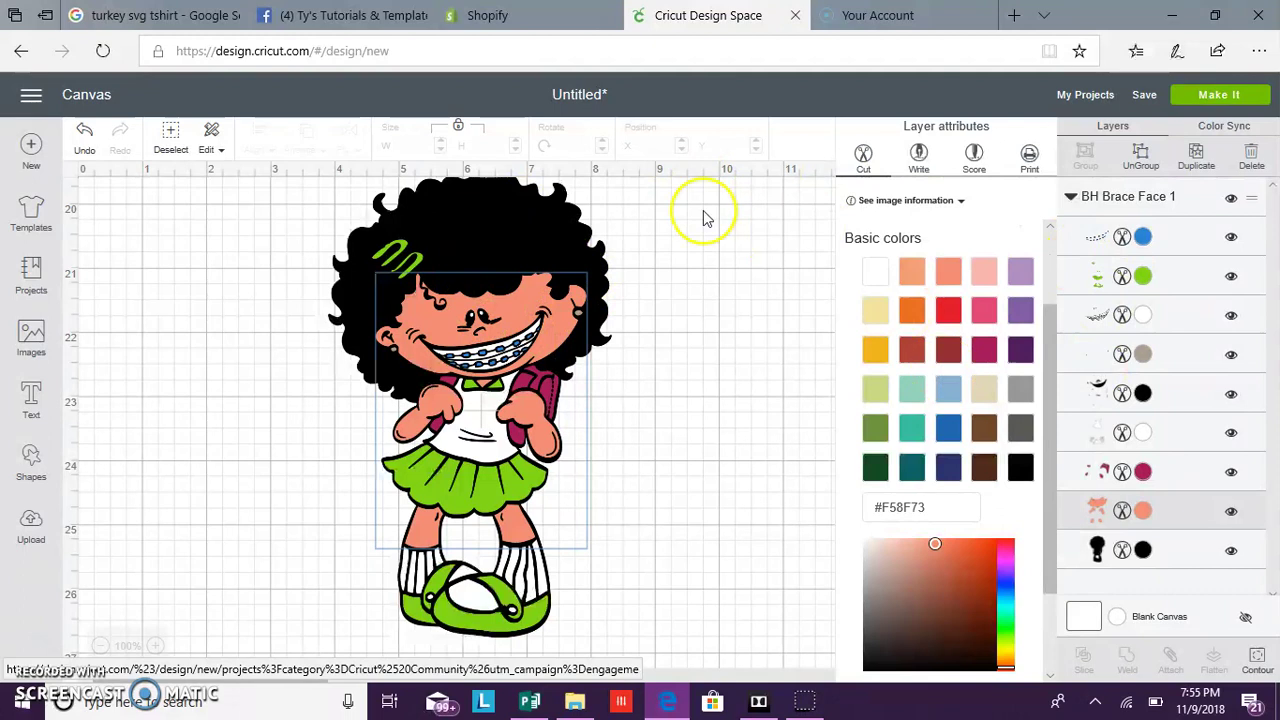
mouse_move(536, 320)
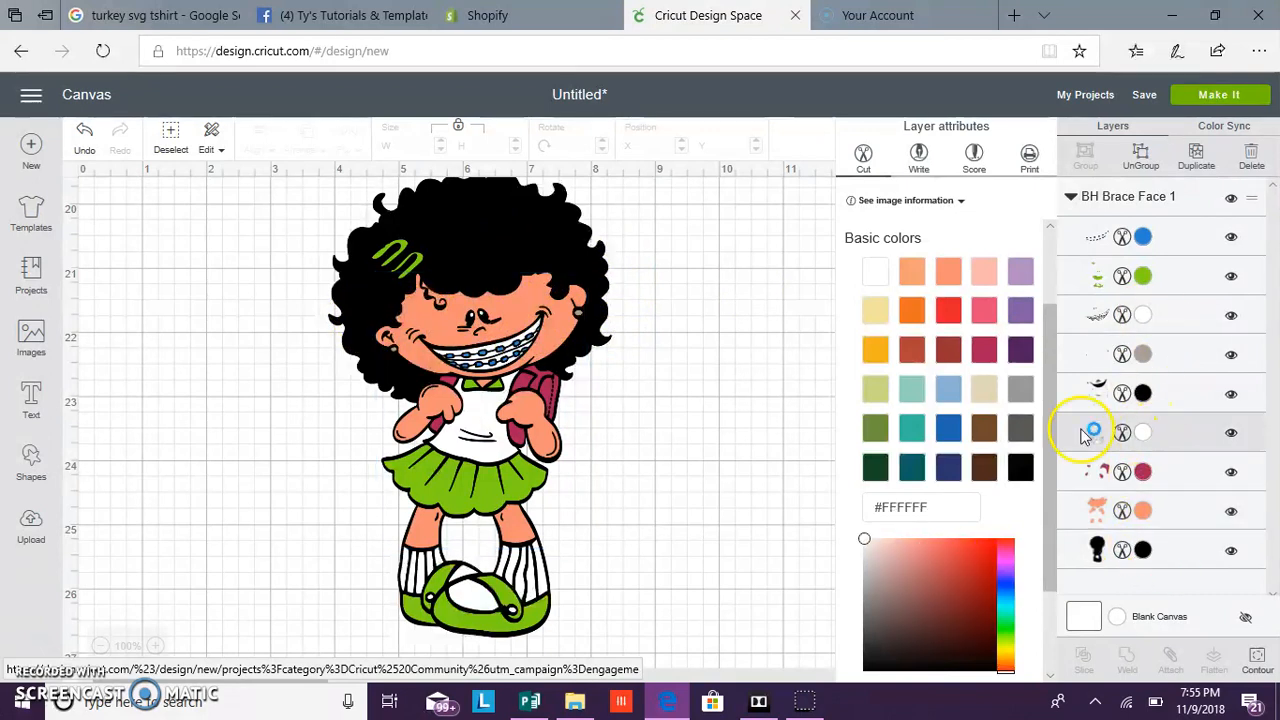
- Ungroup the girl image so its colour pieces sit separately on the canvas
click(1020, 388)
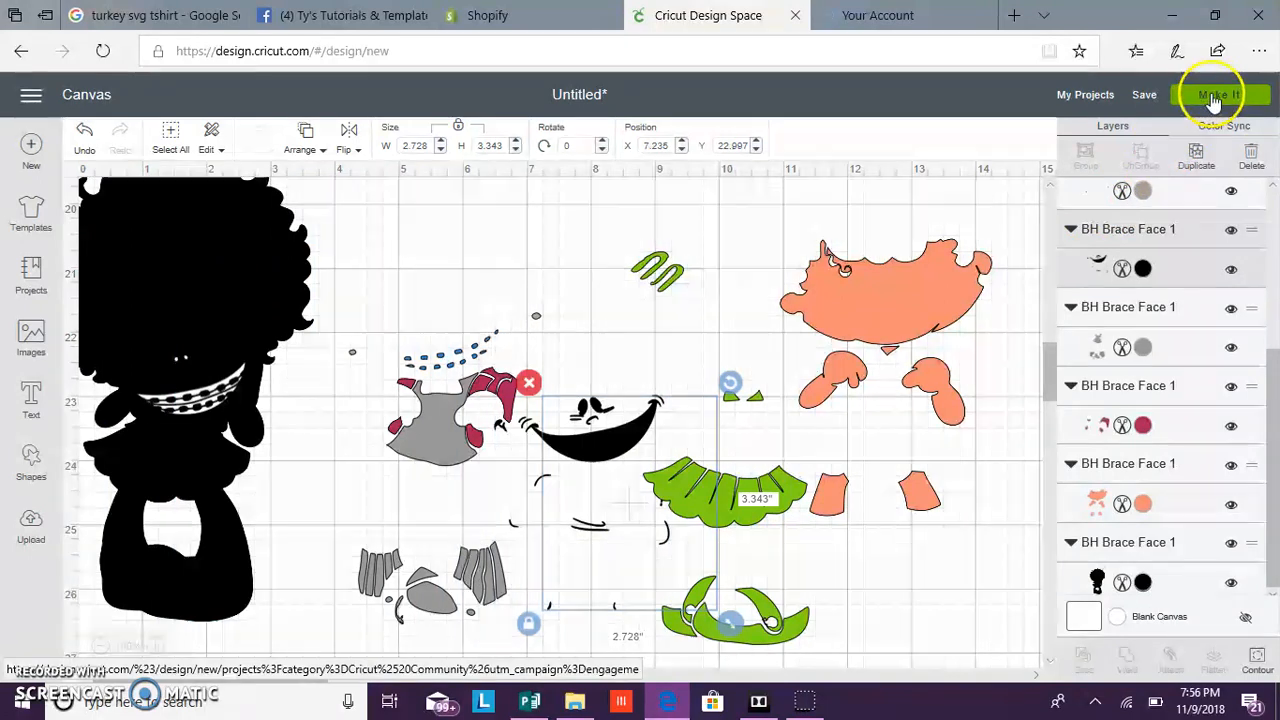
- Send the design to Make It and review the eight colour-sorted cut mats
click(1224, 96)
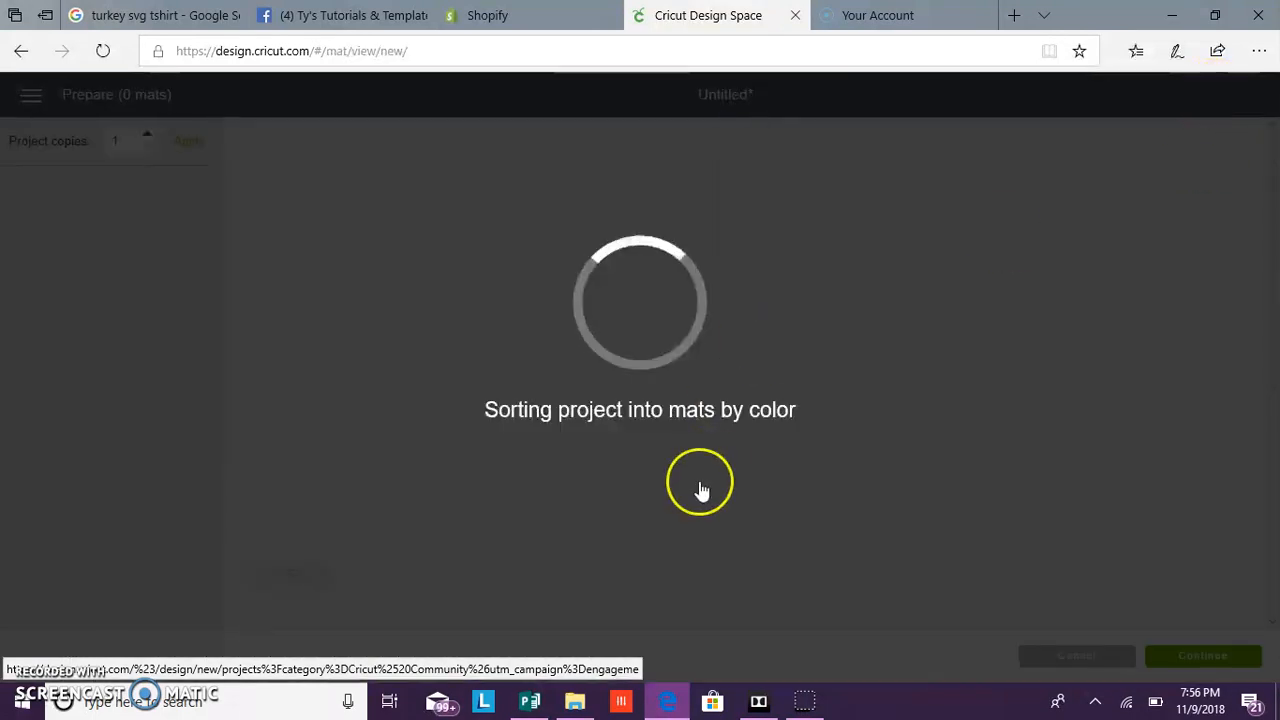
mouse_move(656, 592)
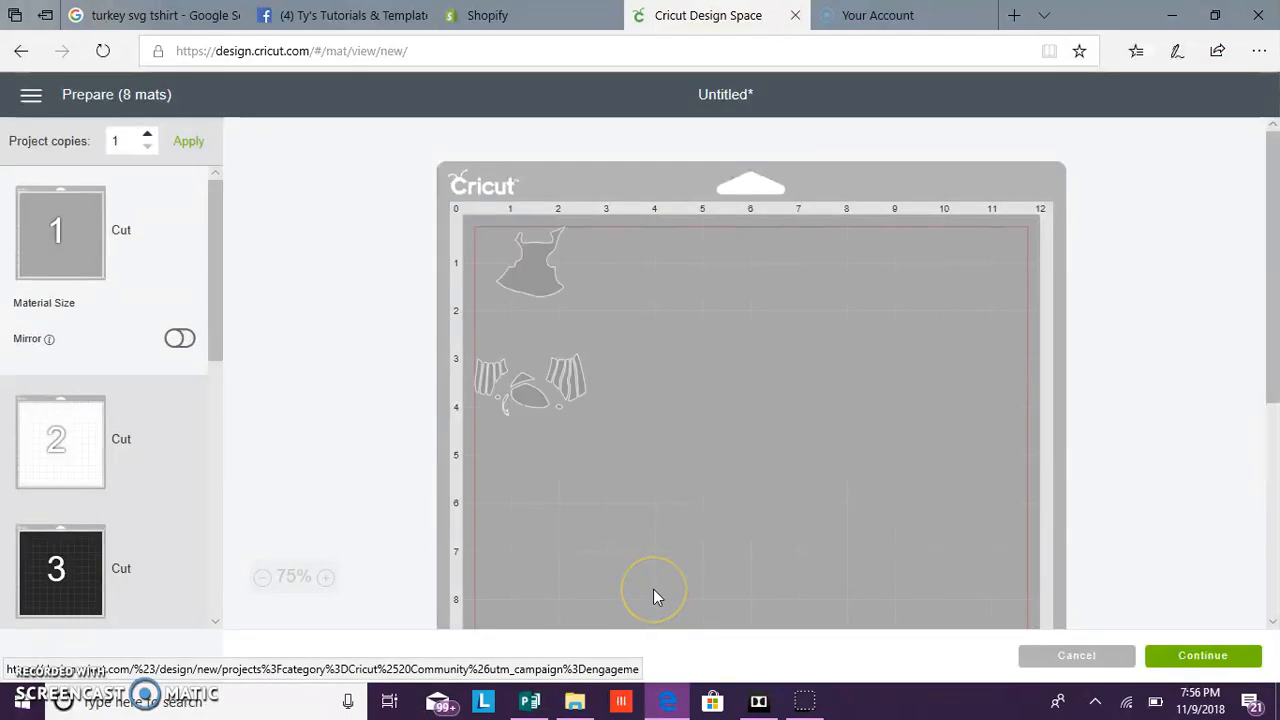
mouse_move(228, 300)
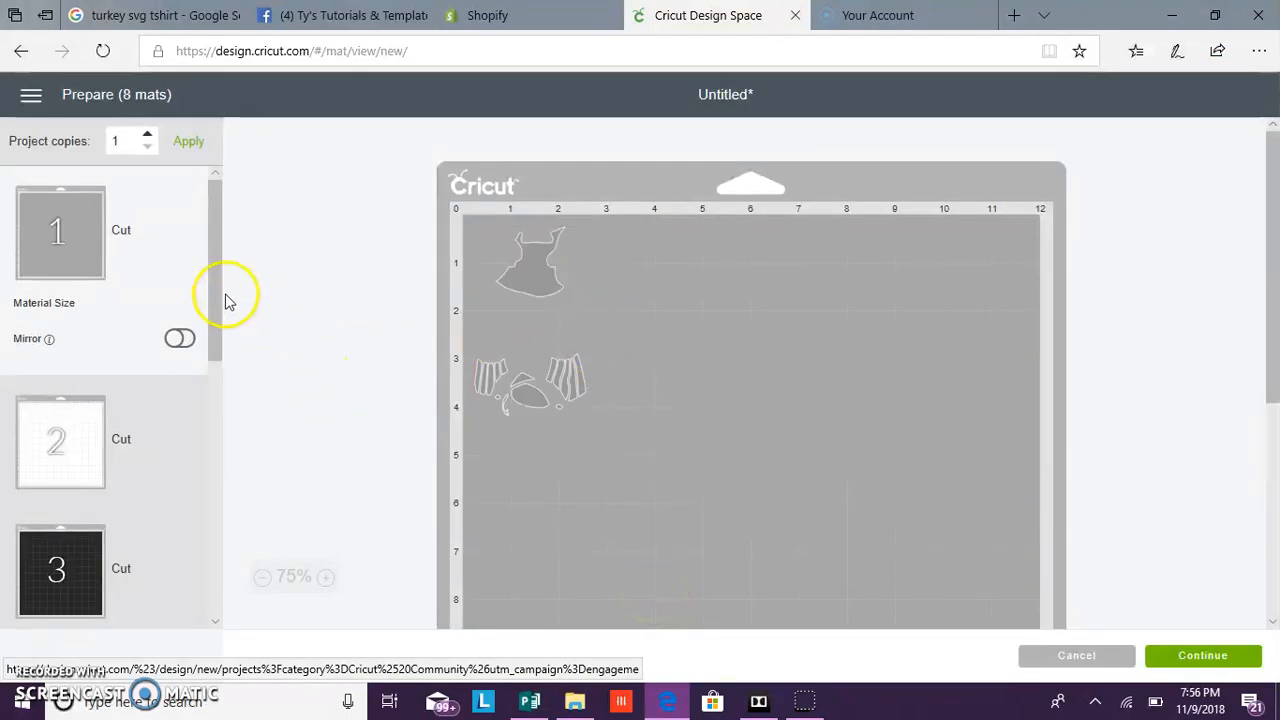
scroll(down, 3)
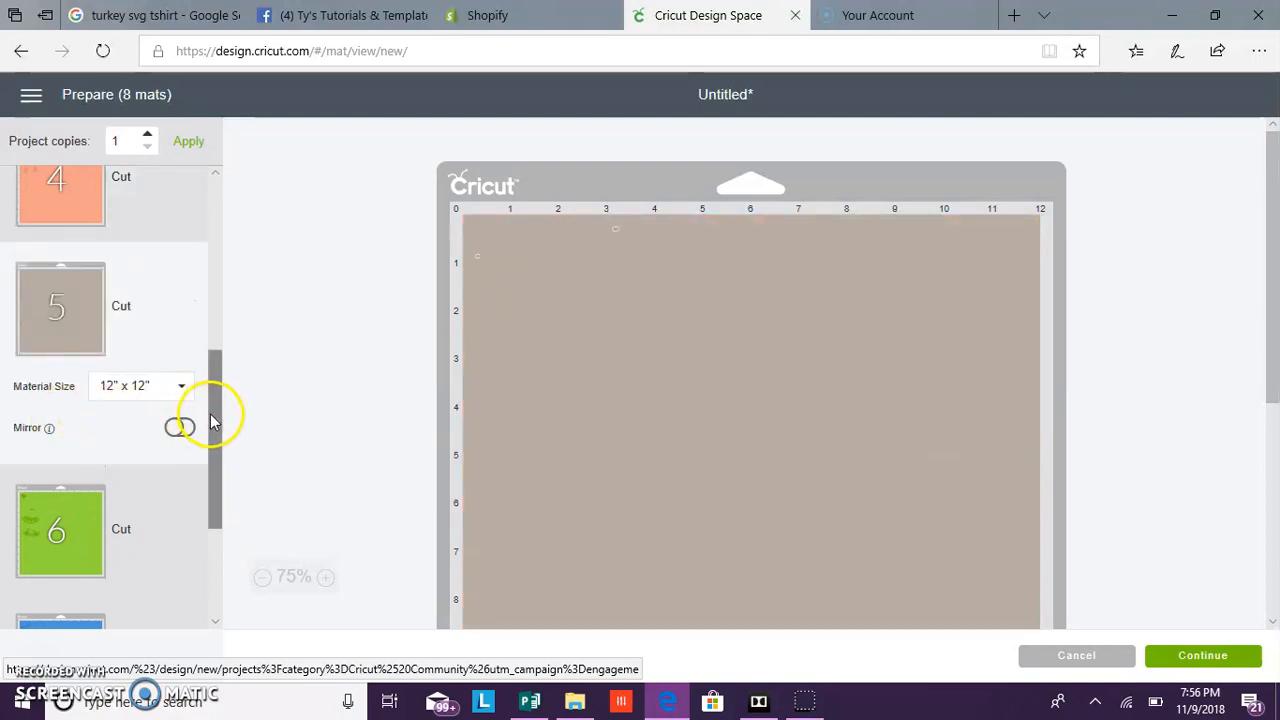
scroll(down, 3)
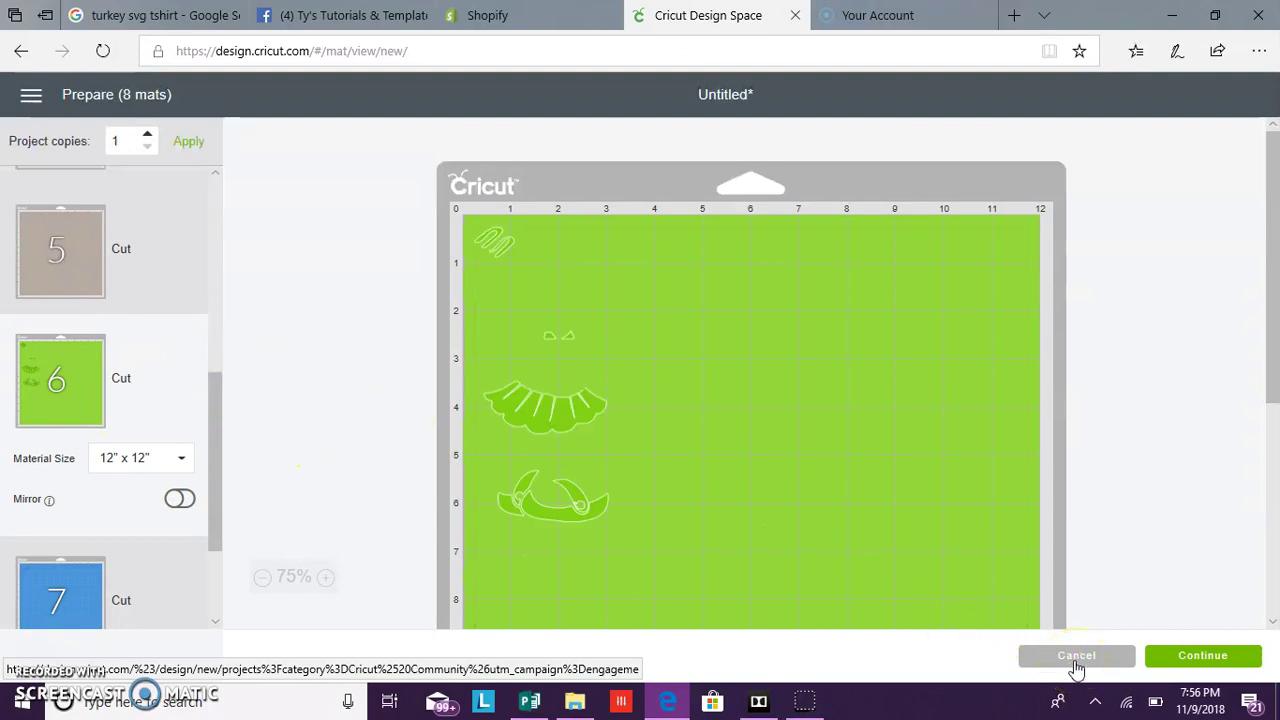
mouse_move(1074, 664)
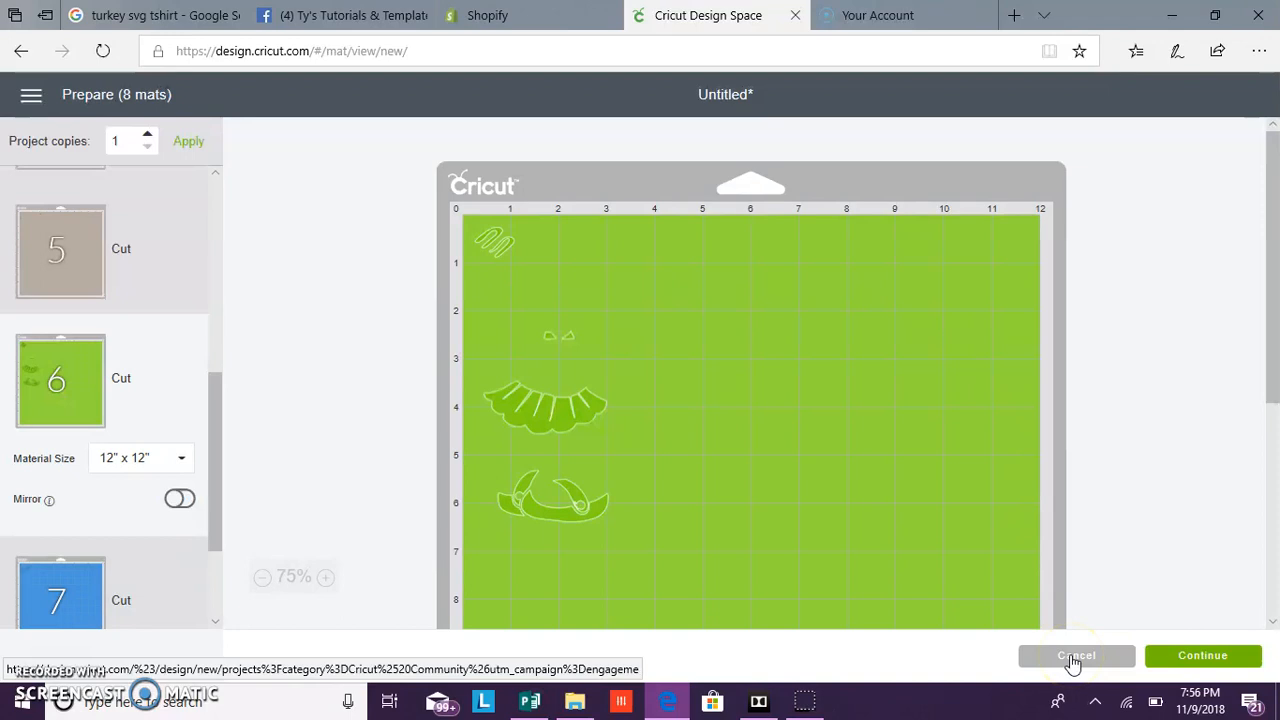
- Cancel the Prepare screen back to the canvas and undo the last edit
click(1076, 656)
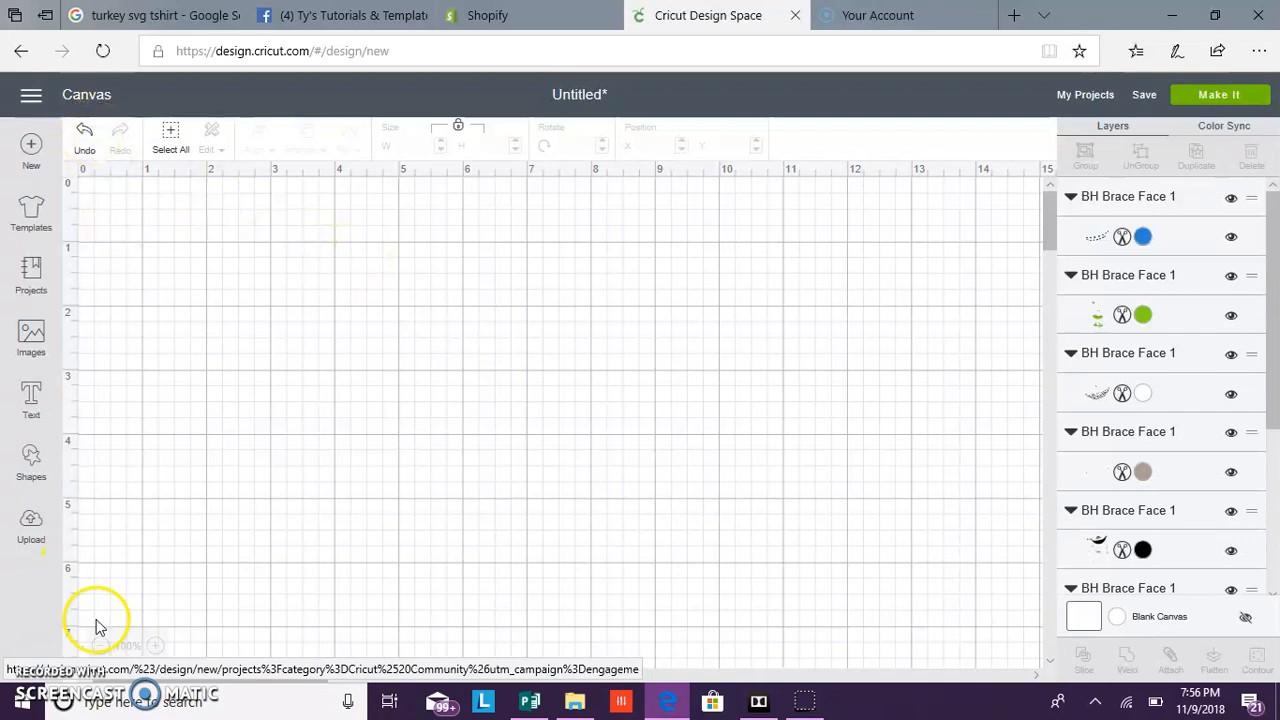
click(100, 644)
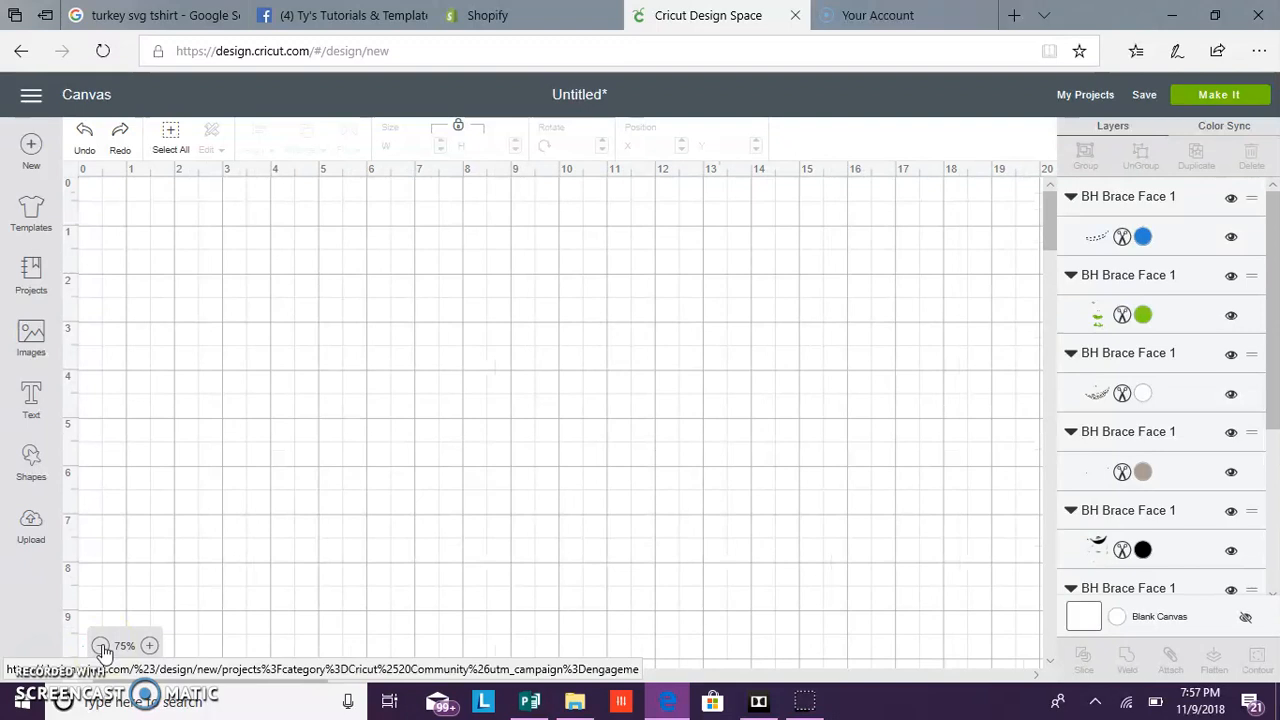
click(100, 644)
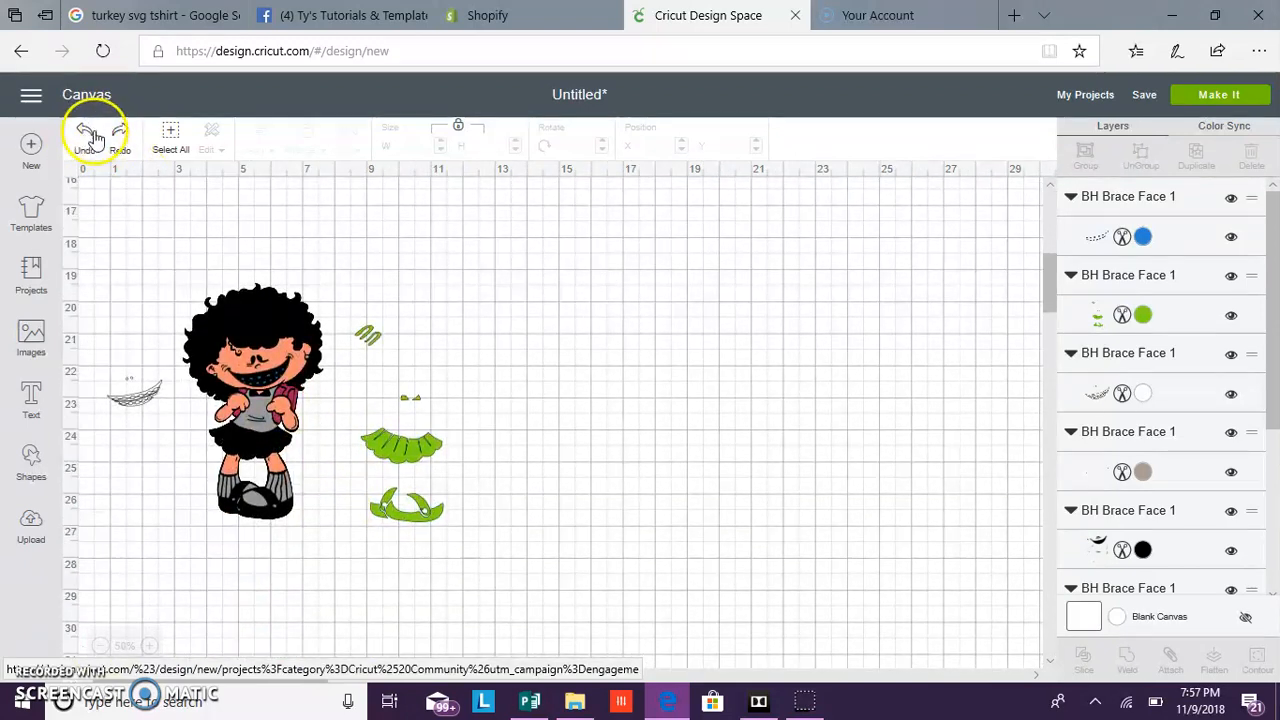
- Undo the ungroup and part moves, then select the reassembled BH Brace Face 1 group
click(86, 132)
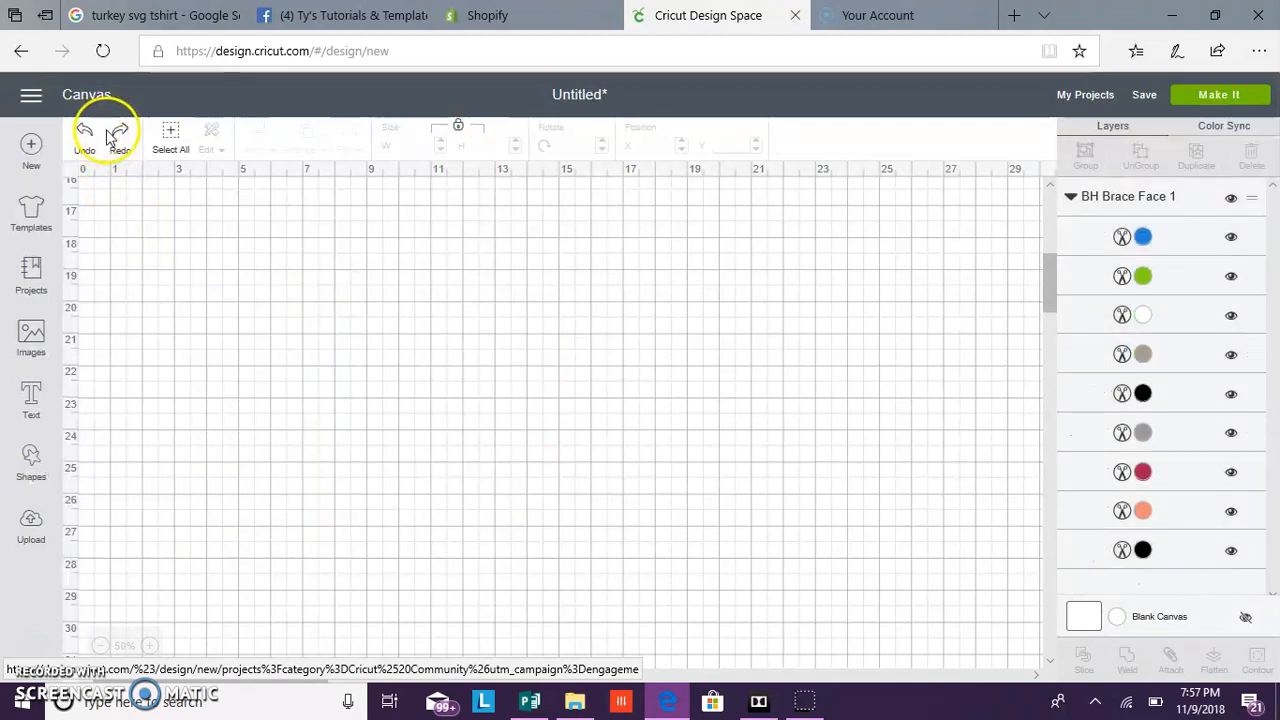
click(88, 136)
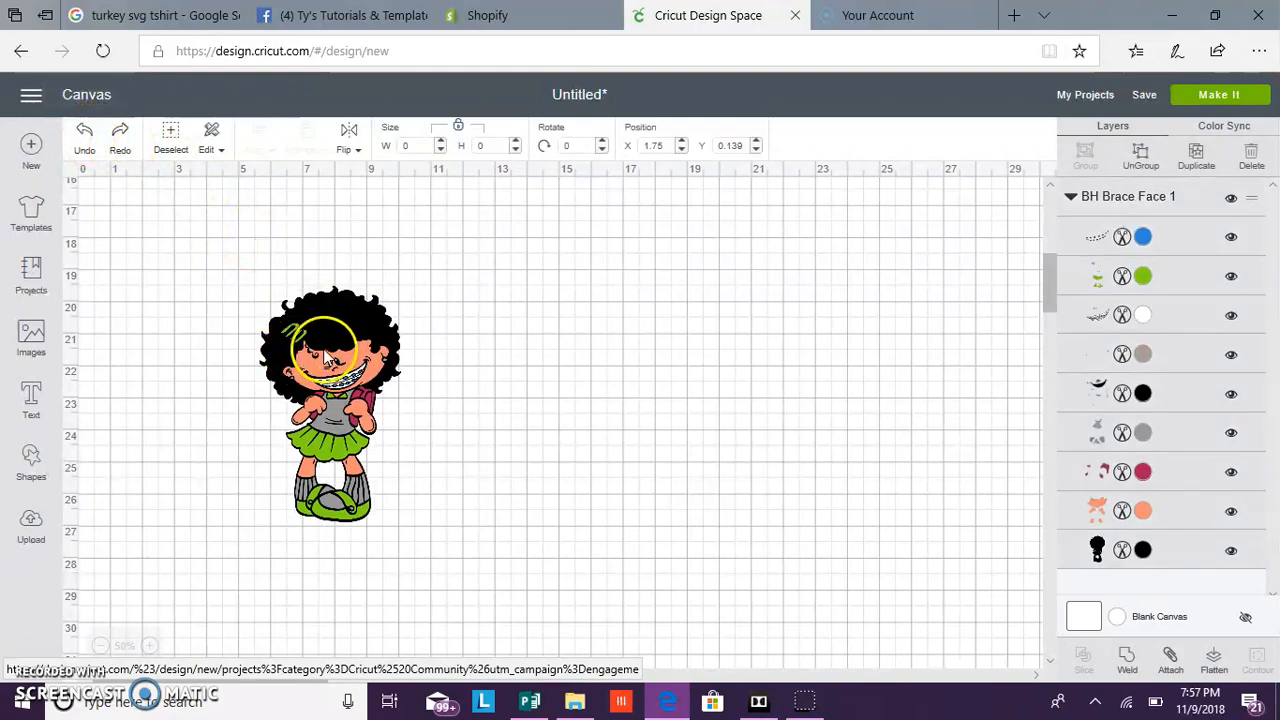
click(1122, 236)
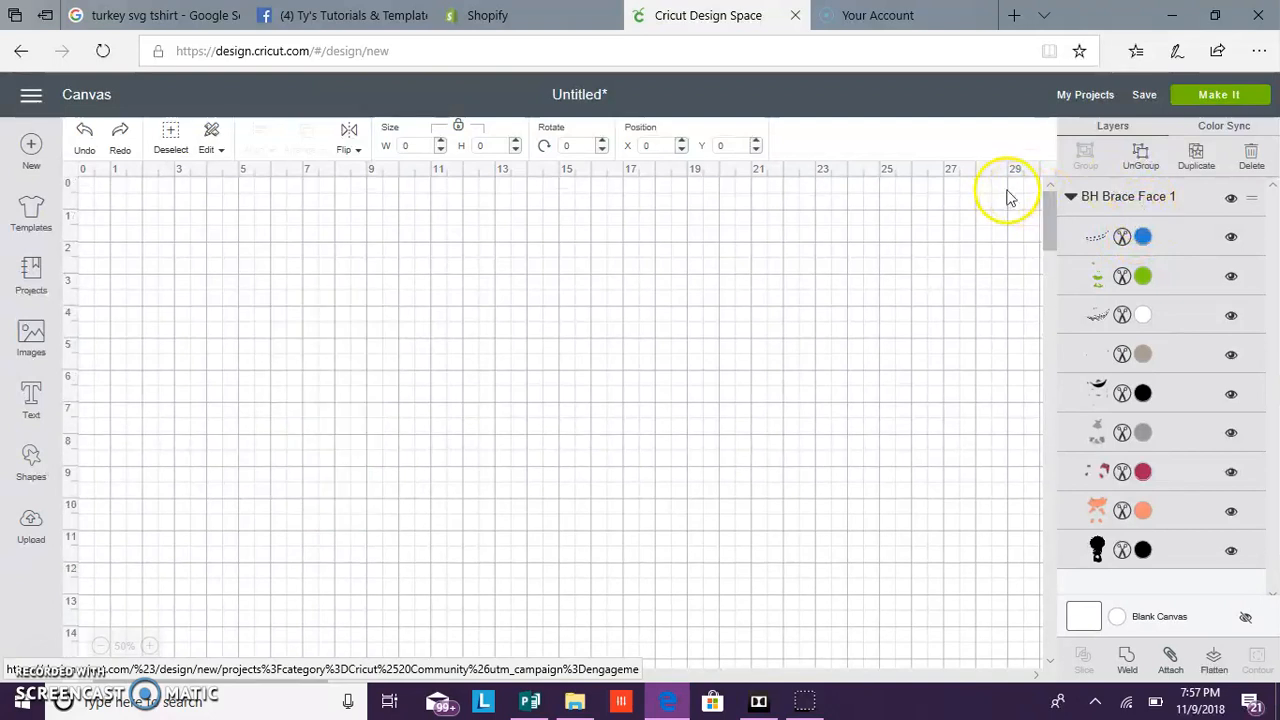
mouse_move(1050, 118)
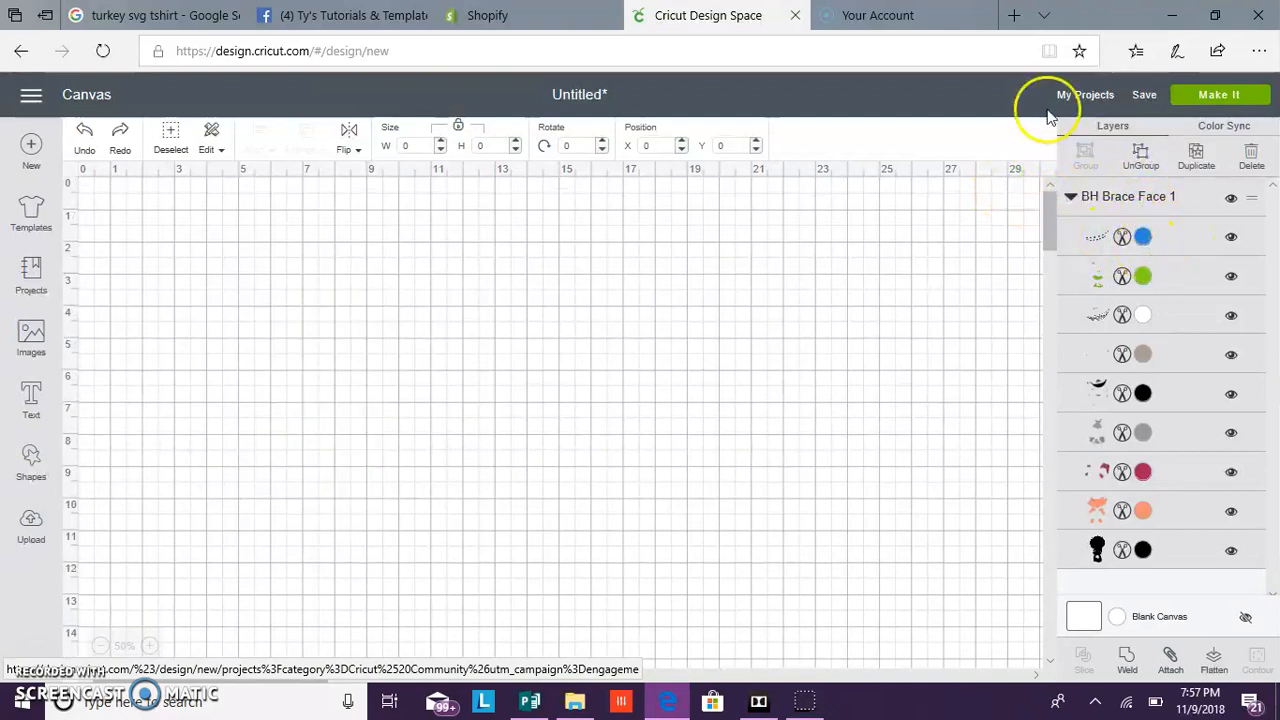
click(1144, 236)
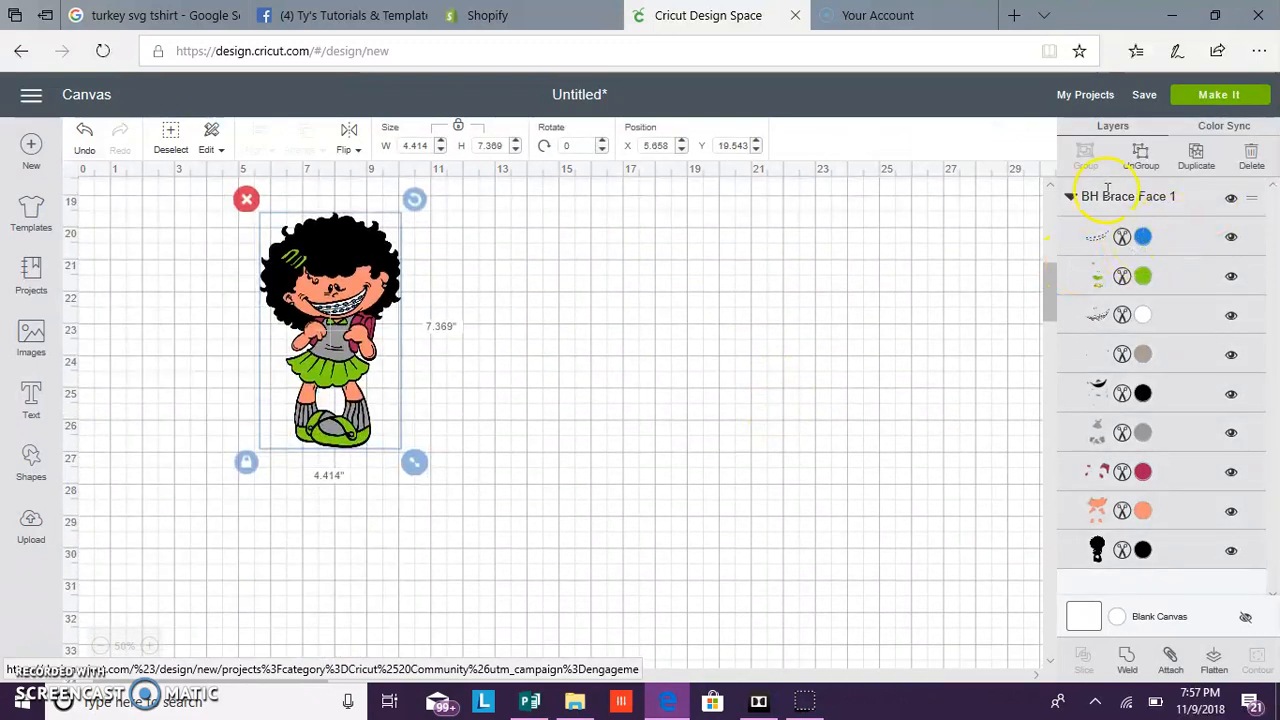
- Set the blue layer and another colour layer to Print instead of Cut
click(1228, 198)
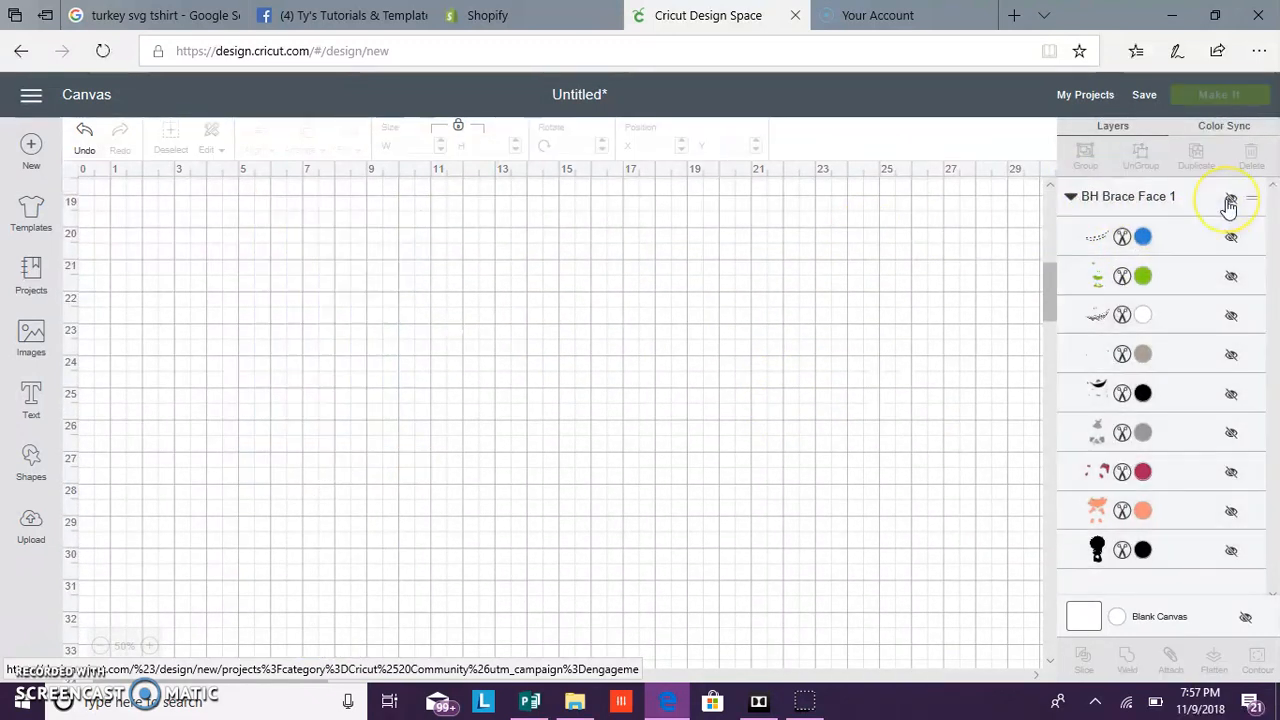
click(1228, 202)
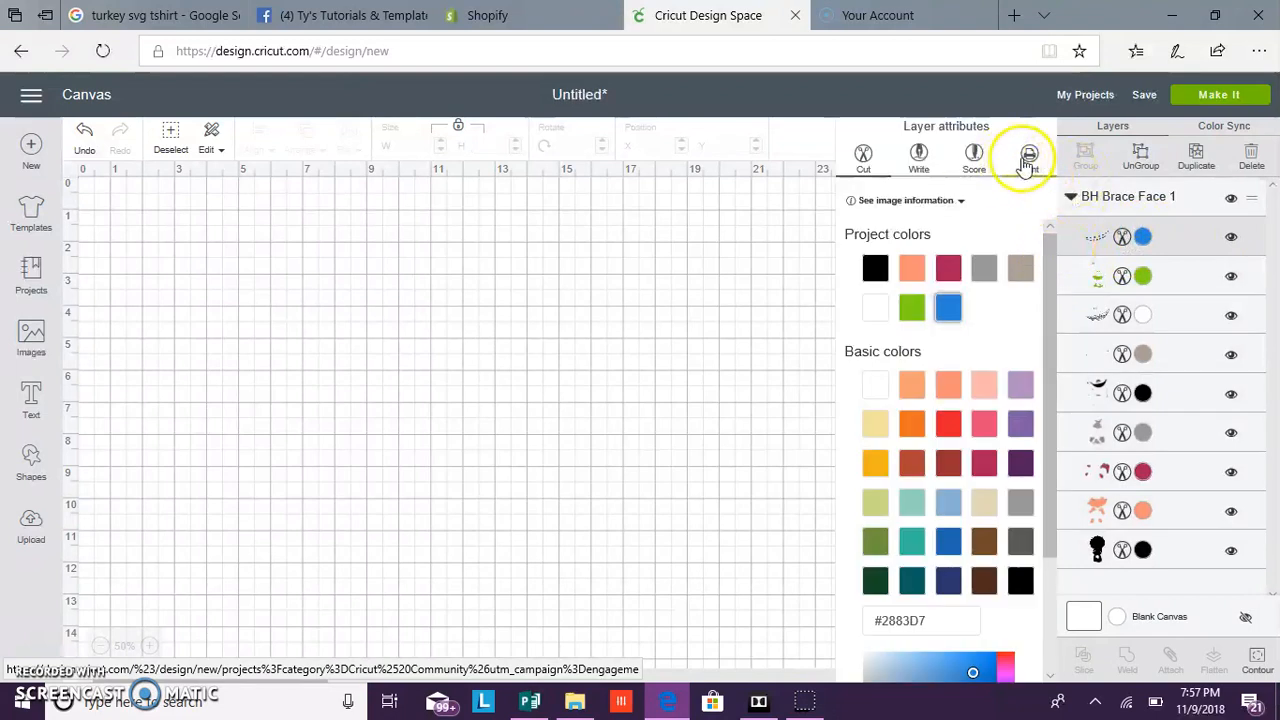
click(1028, 156)
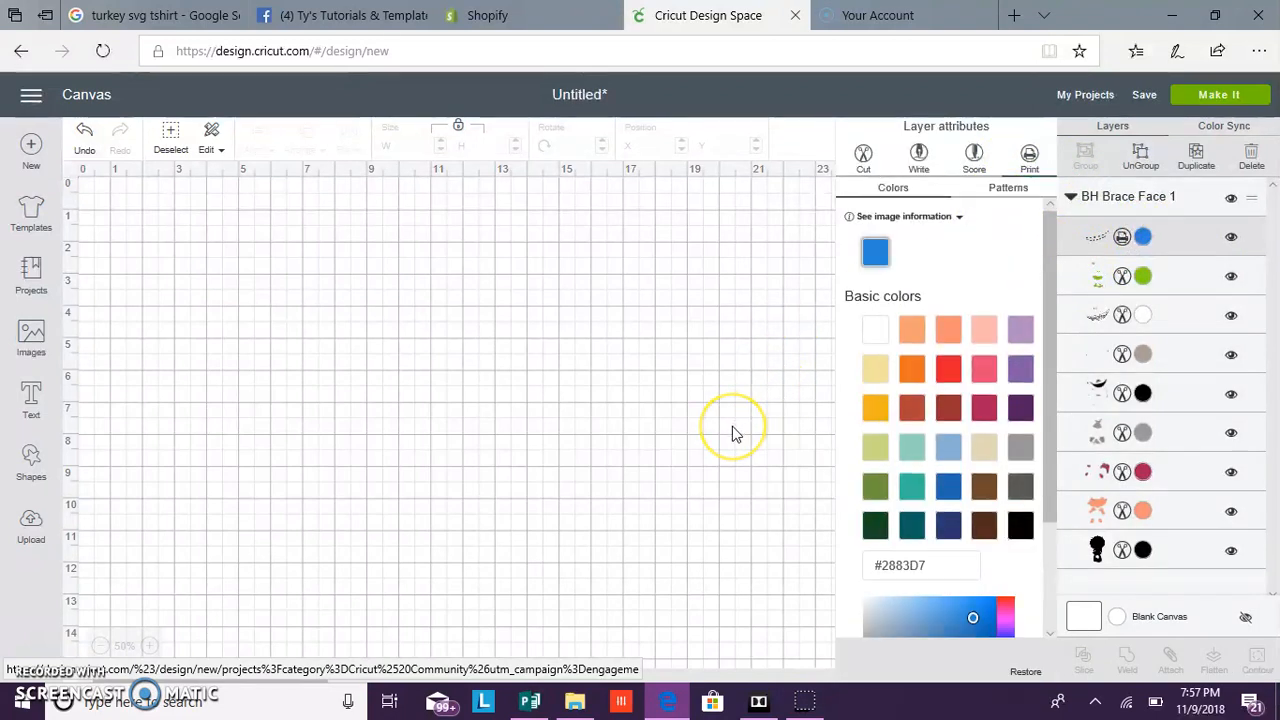
mouse_move(700, 420)
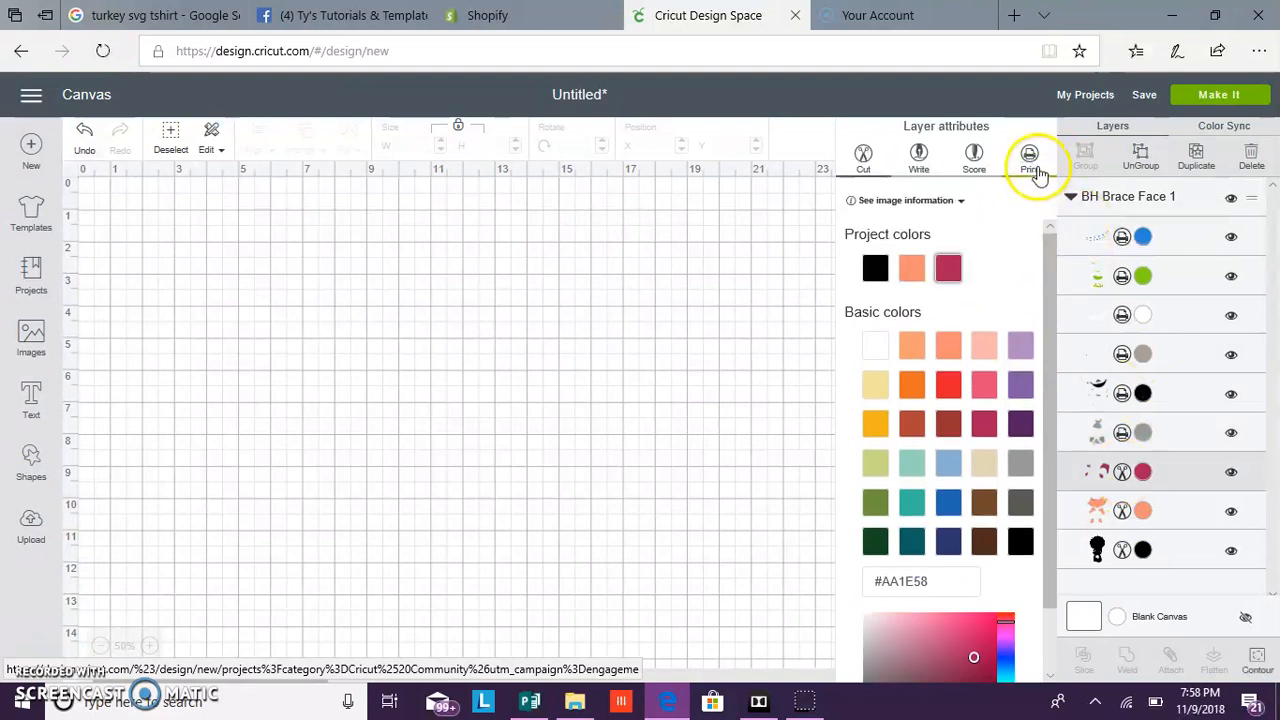
click(1030, 156)
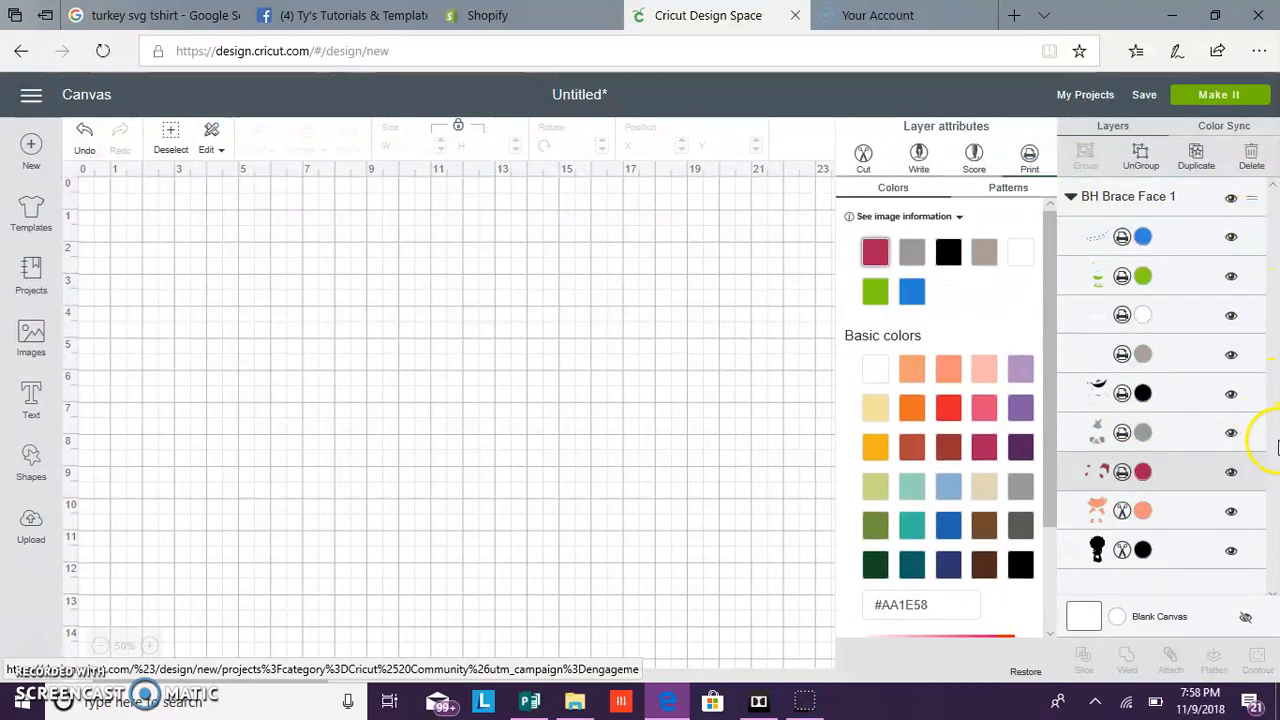
mouse_move(1240, 500)
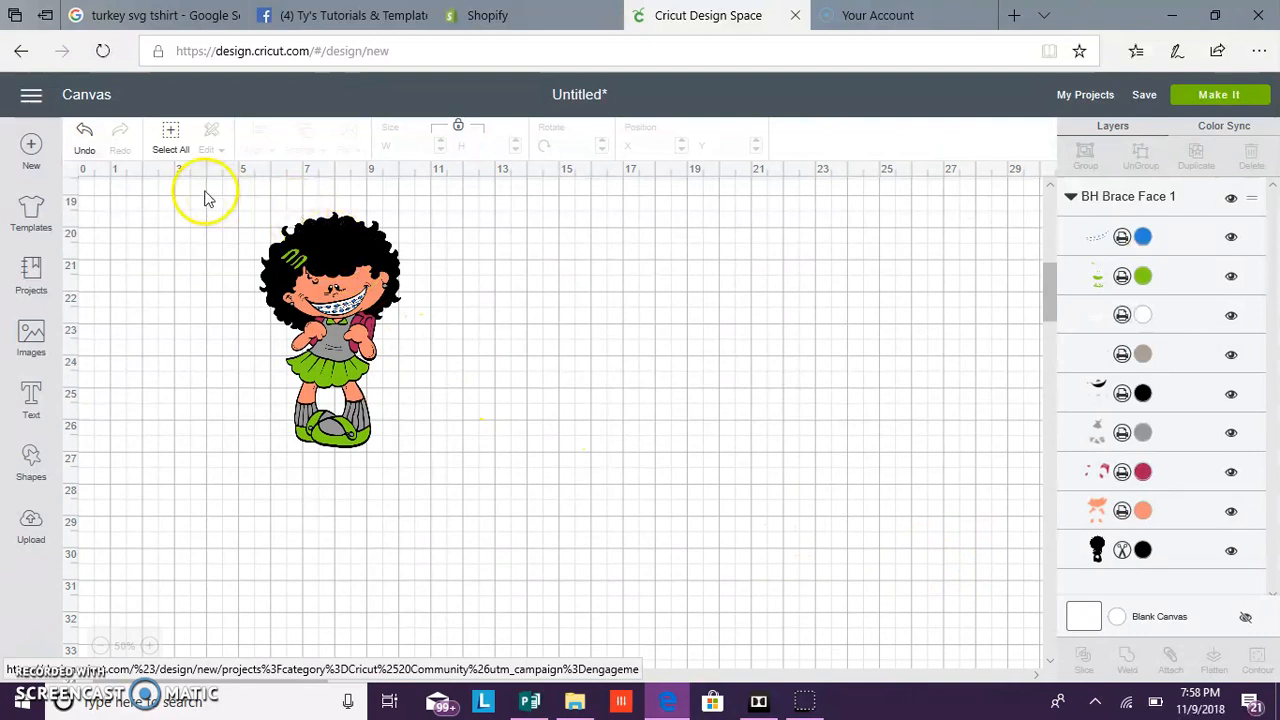
- Select all of the girl's layers and Flatten them into one print layer
click(330, 330)
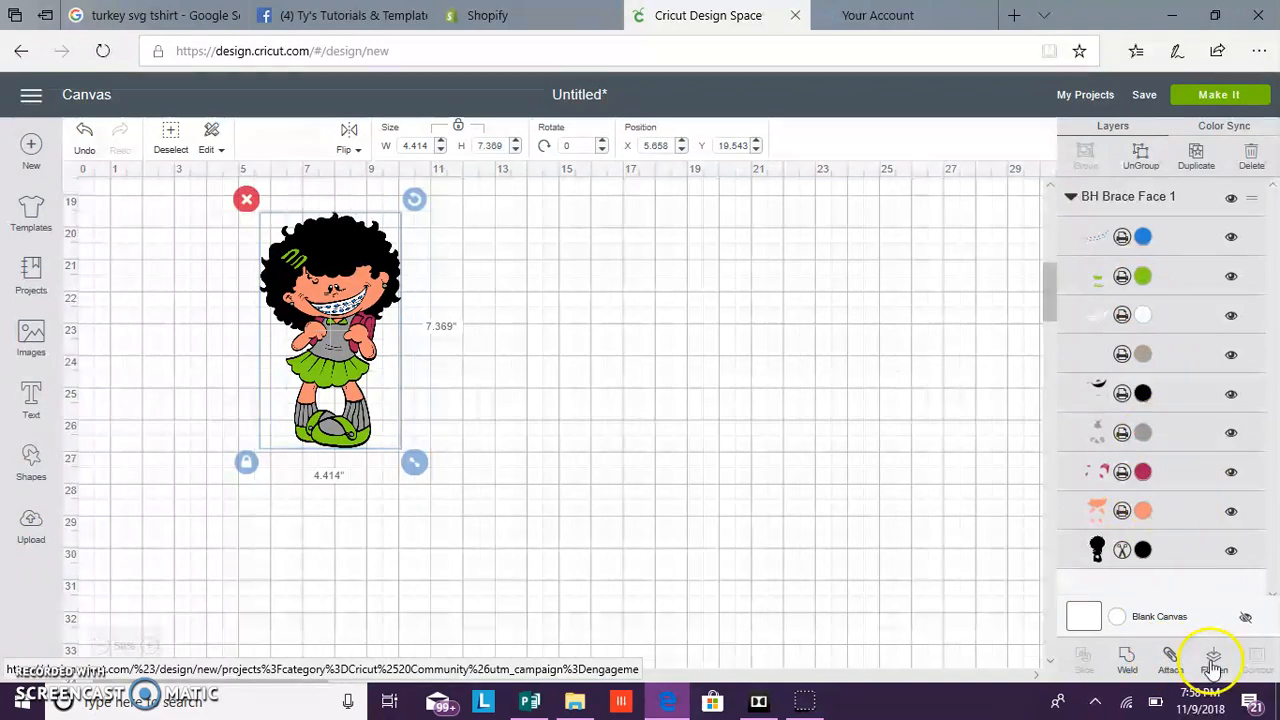
click(1212, 658)
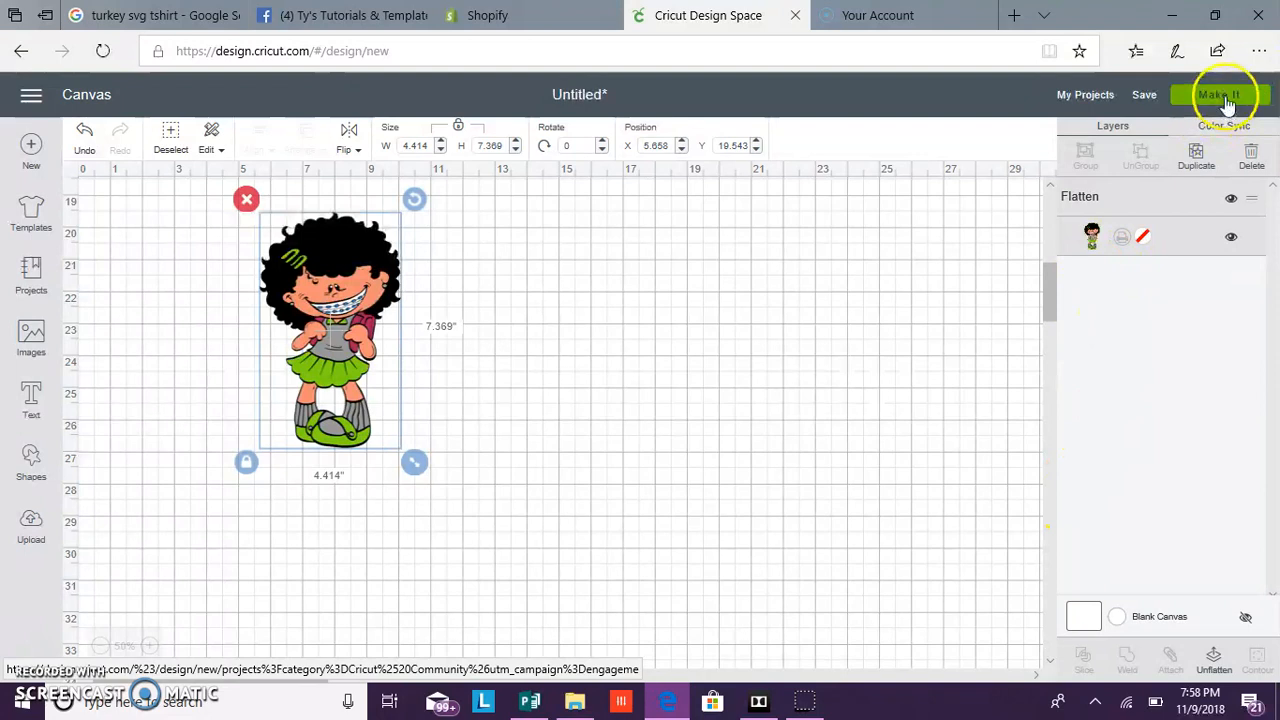
- Send the flattened girl to Make It as a single print-then-cut mat
click(1228, 96)
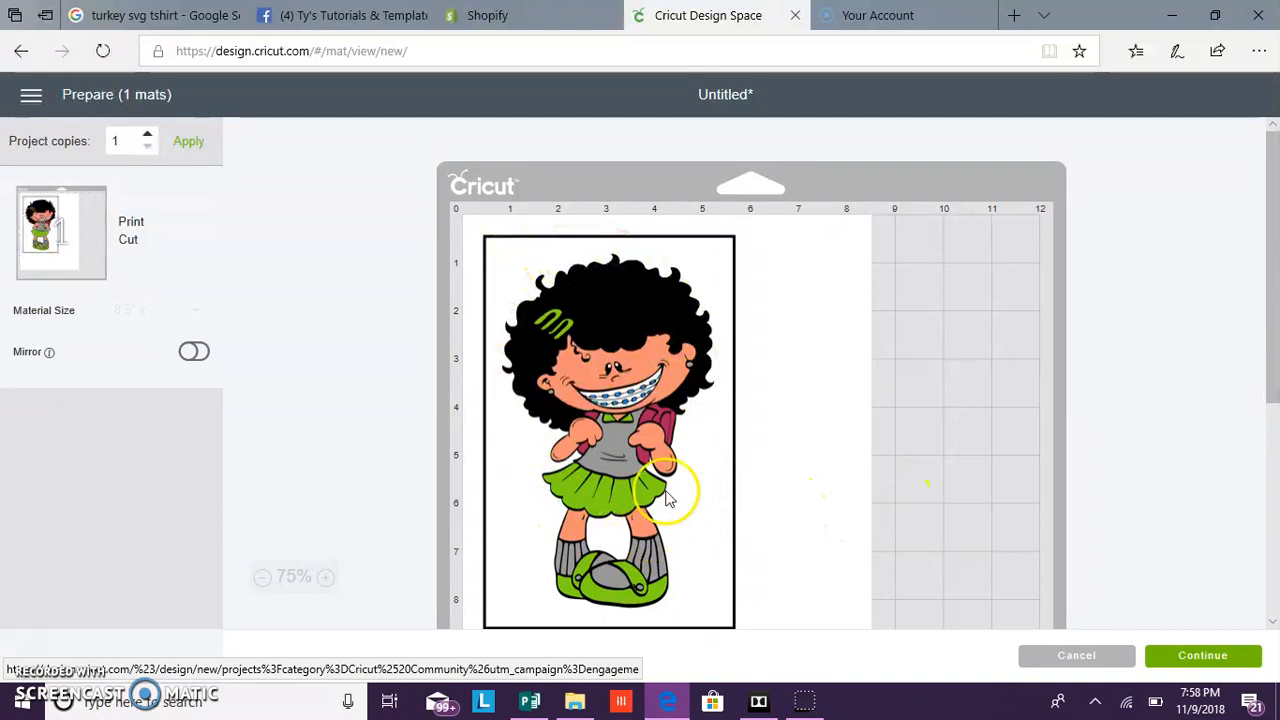
mouse_move(522, 288)
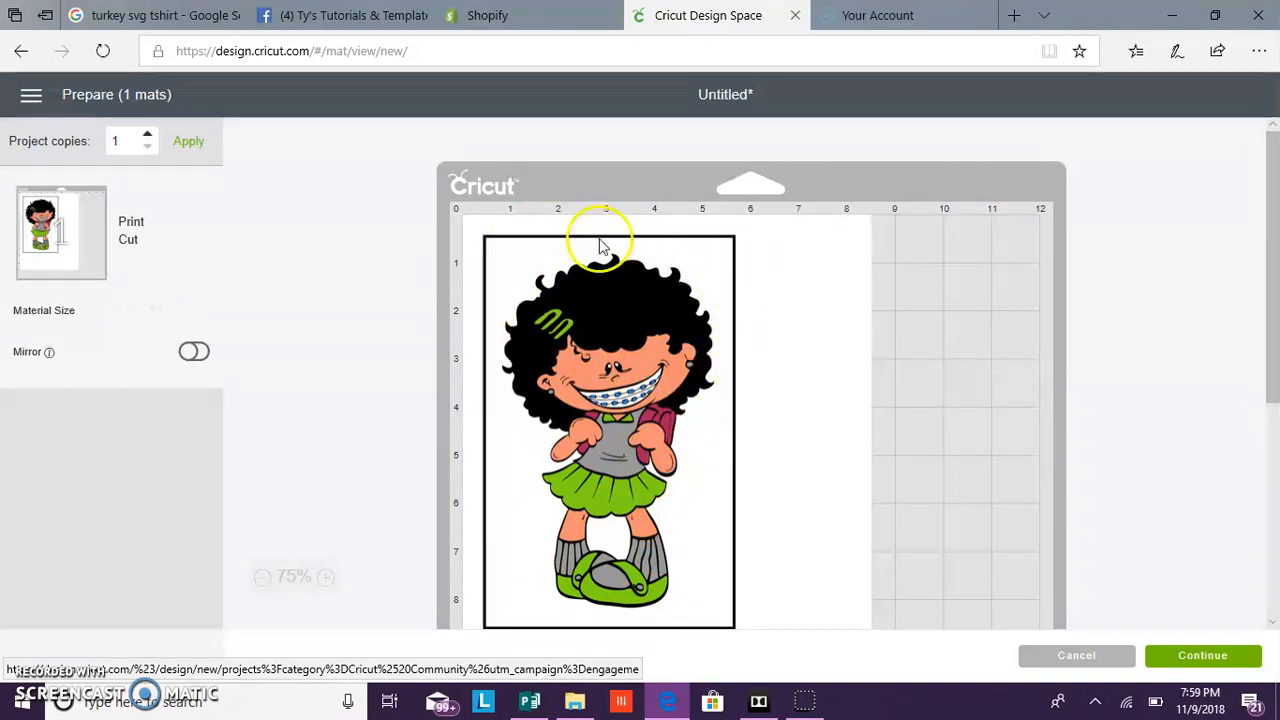
mouse_move(596, 528)
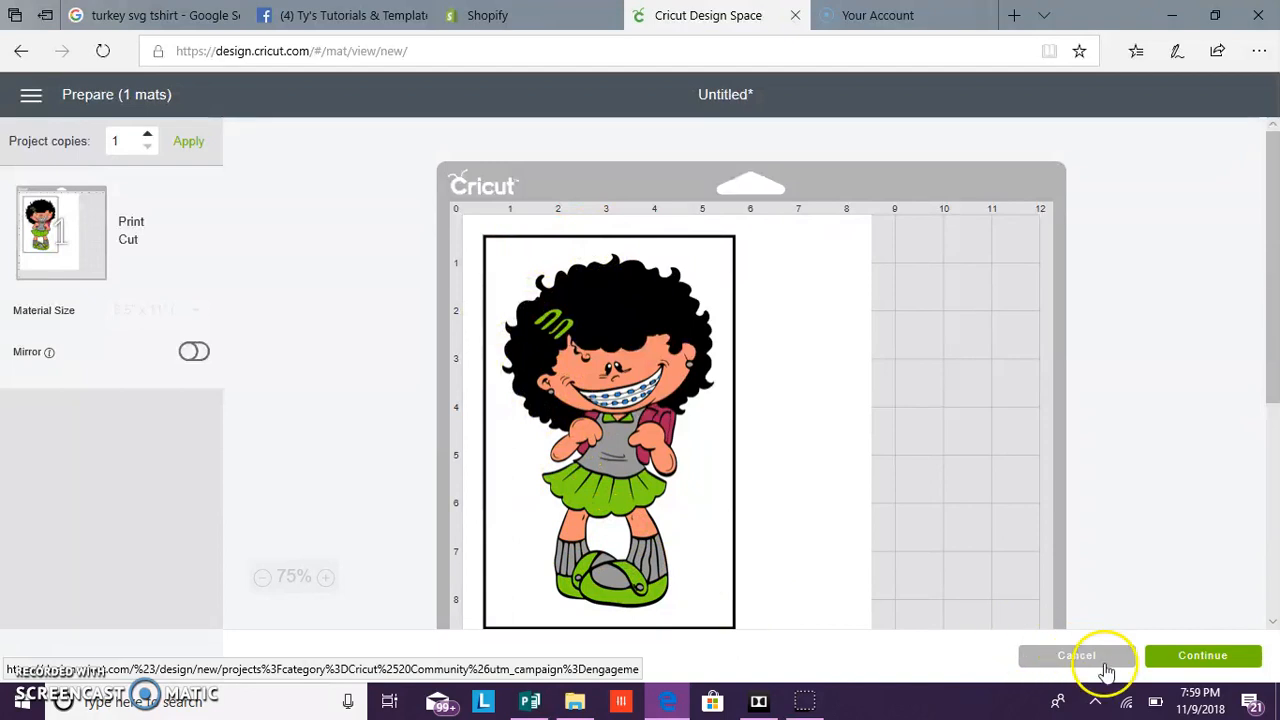
mouse_move(1116, 668)
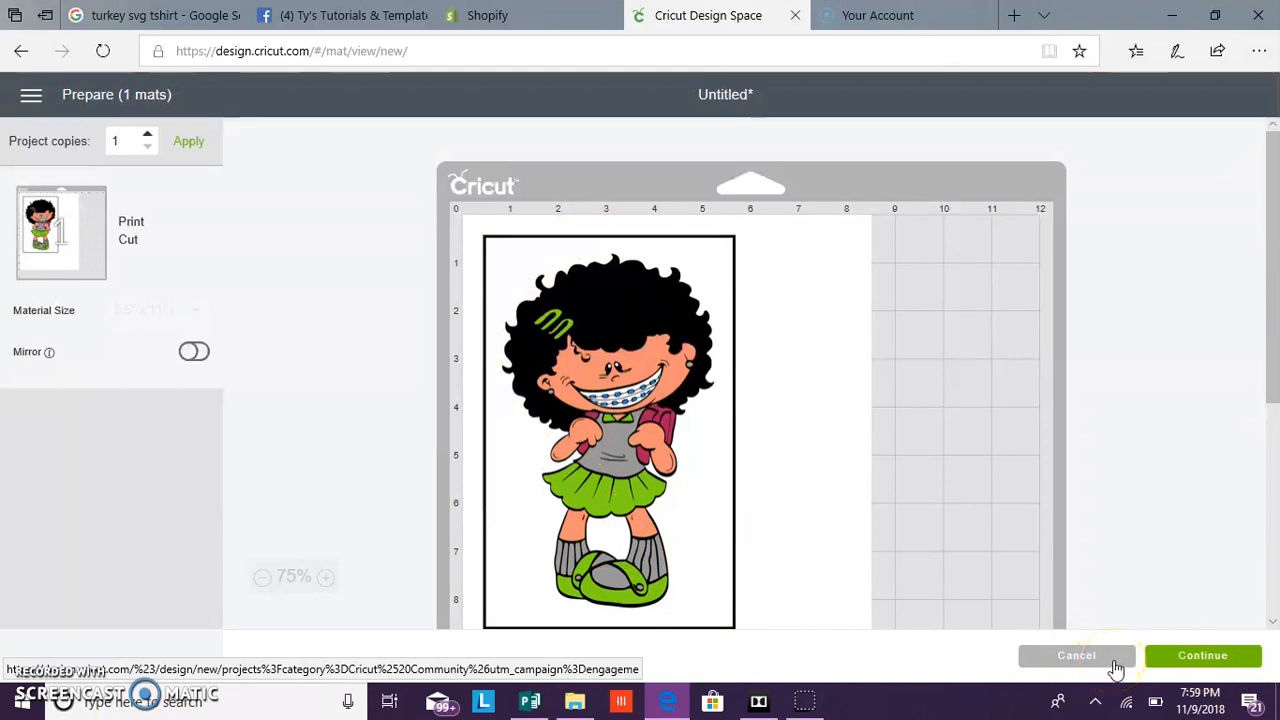
- Re-enter the mat preview and view mat 3, the cut-only black silhouette mat
click(1076, 656)
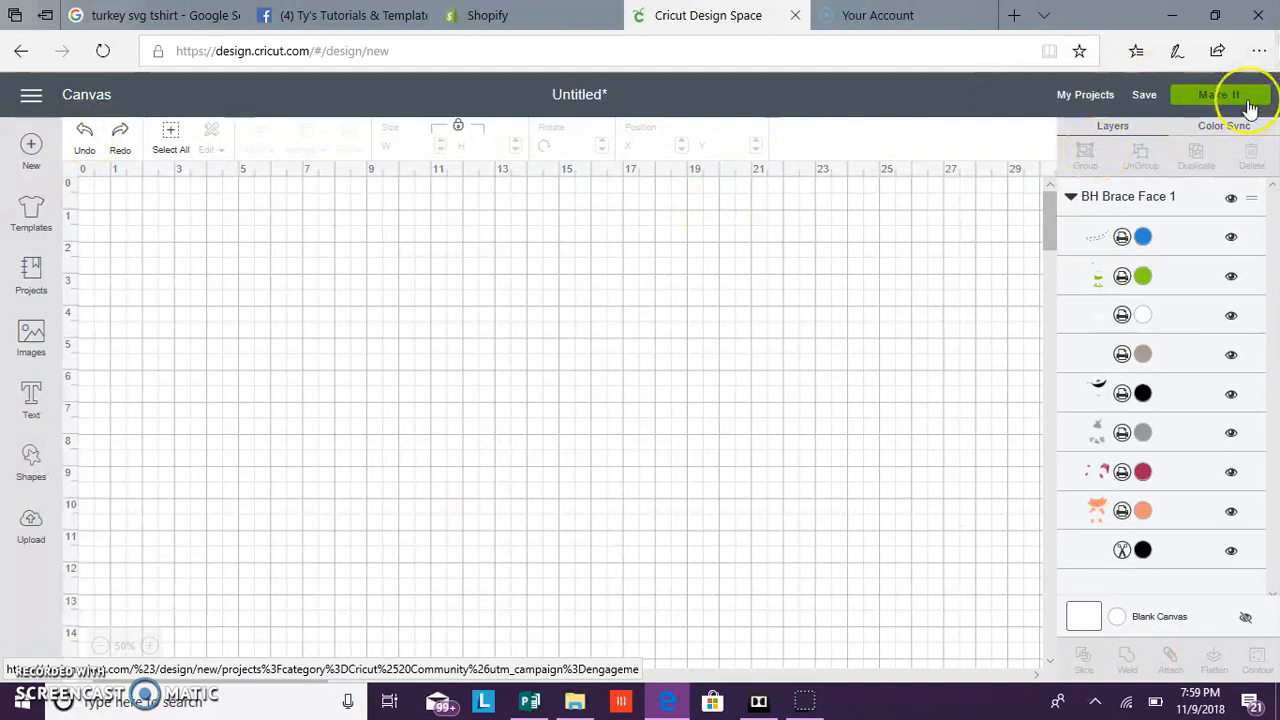
click(1220, 96)
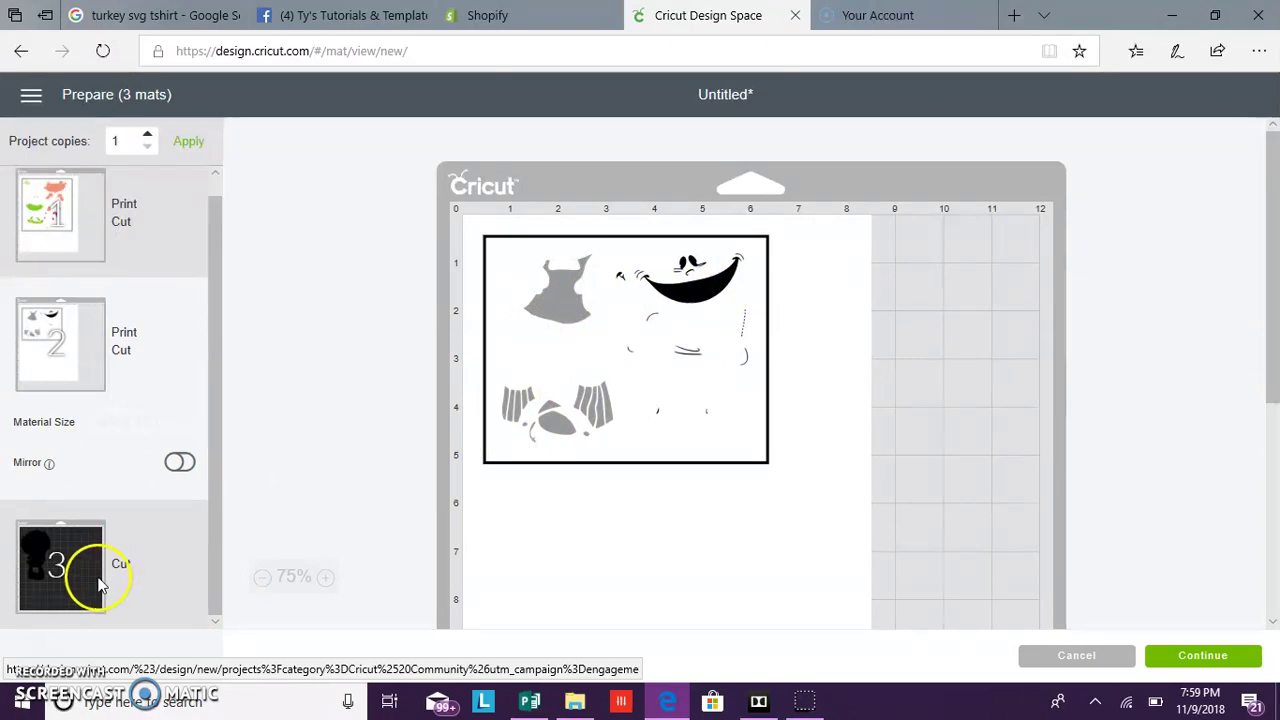
click(60, 564)
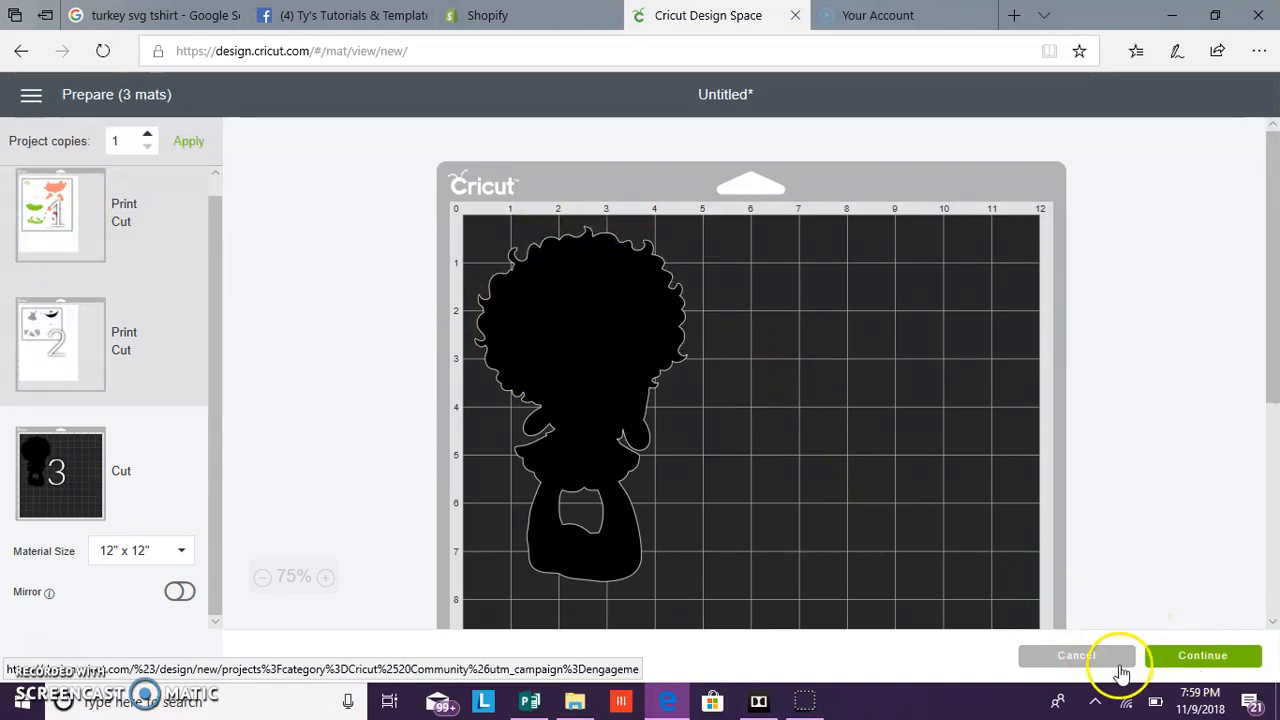
mouse_move(1118, 656)
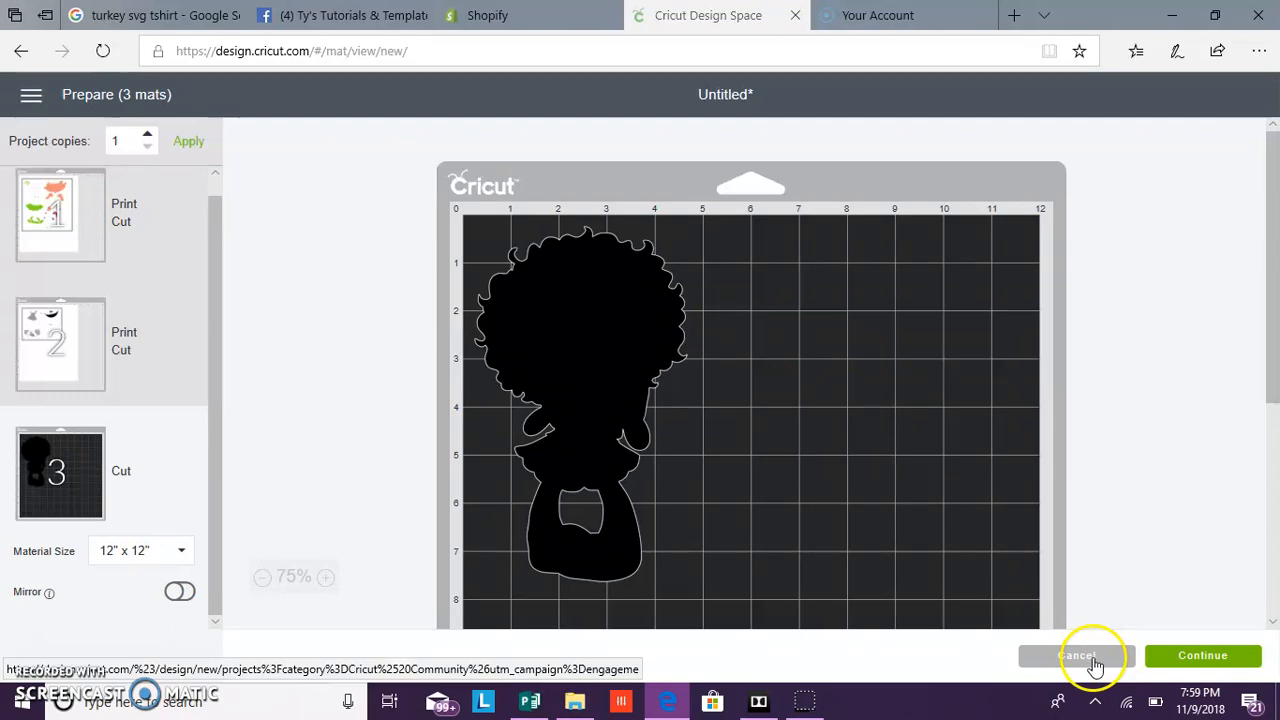
- Back on the canvas, set the black silhouette layer to Print
click(1078, 656)
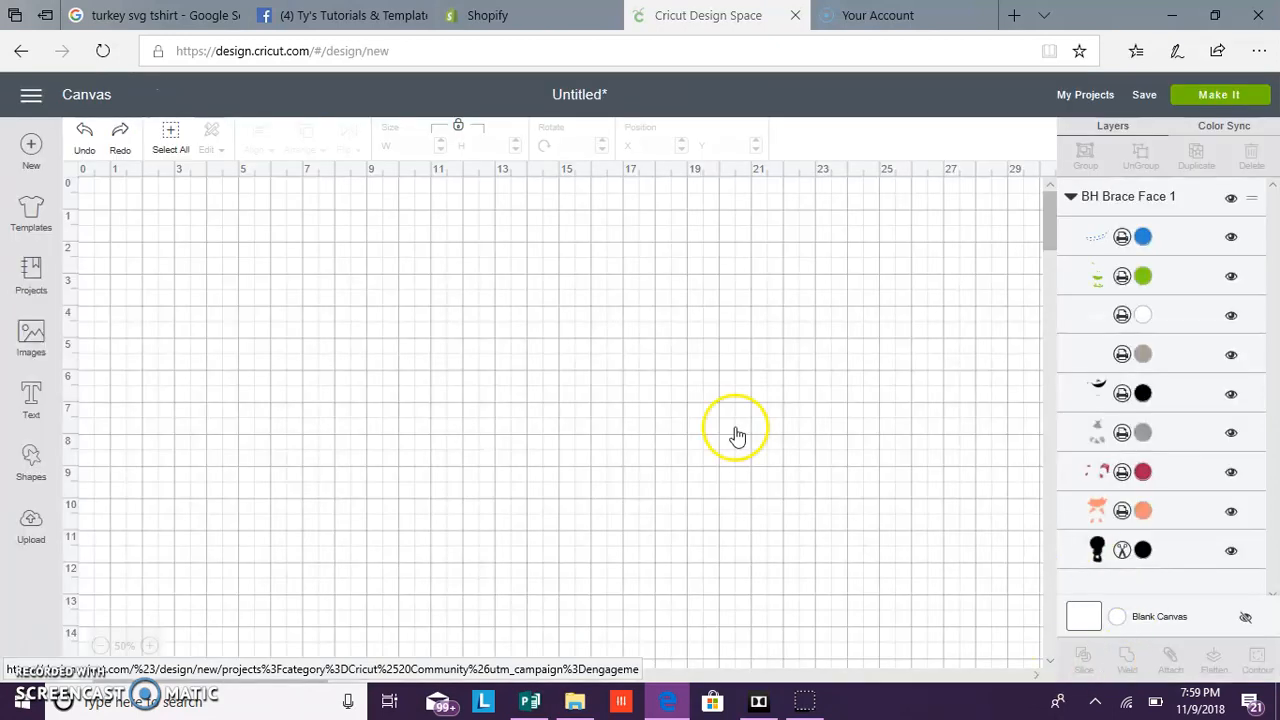
mouse_move(1122, 550)
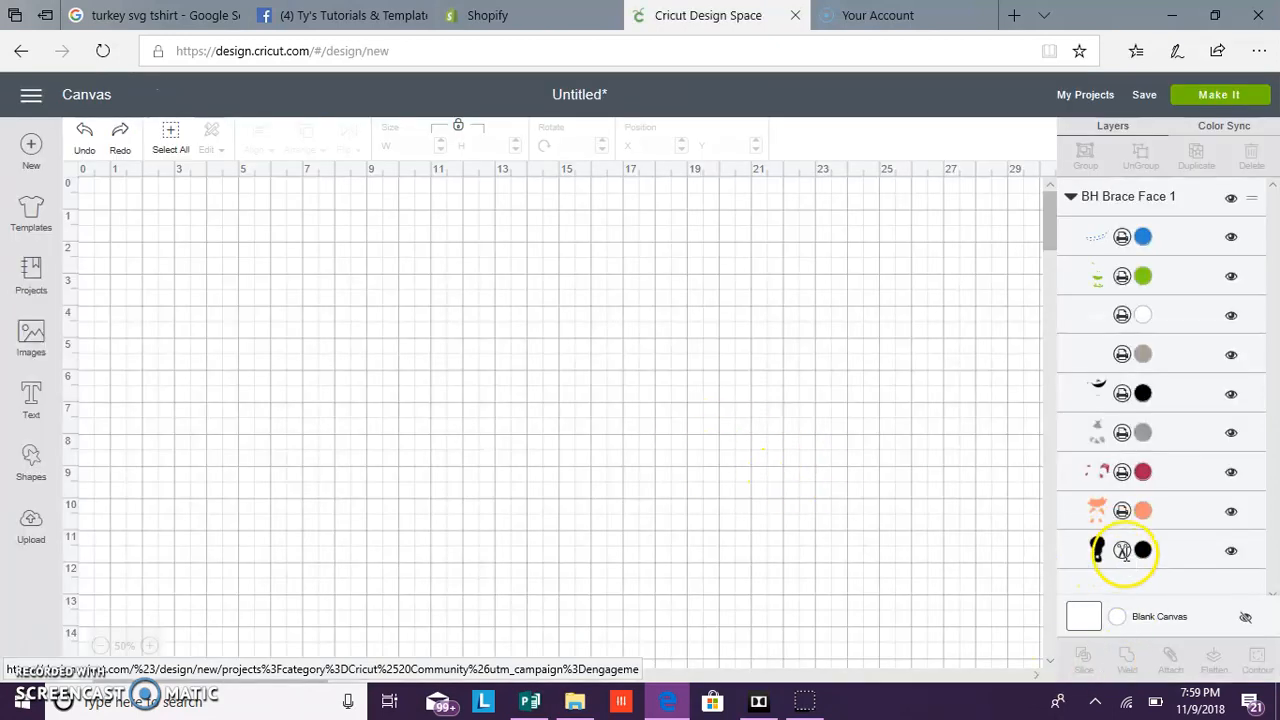
click(1142, 550)
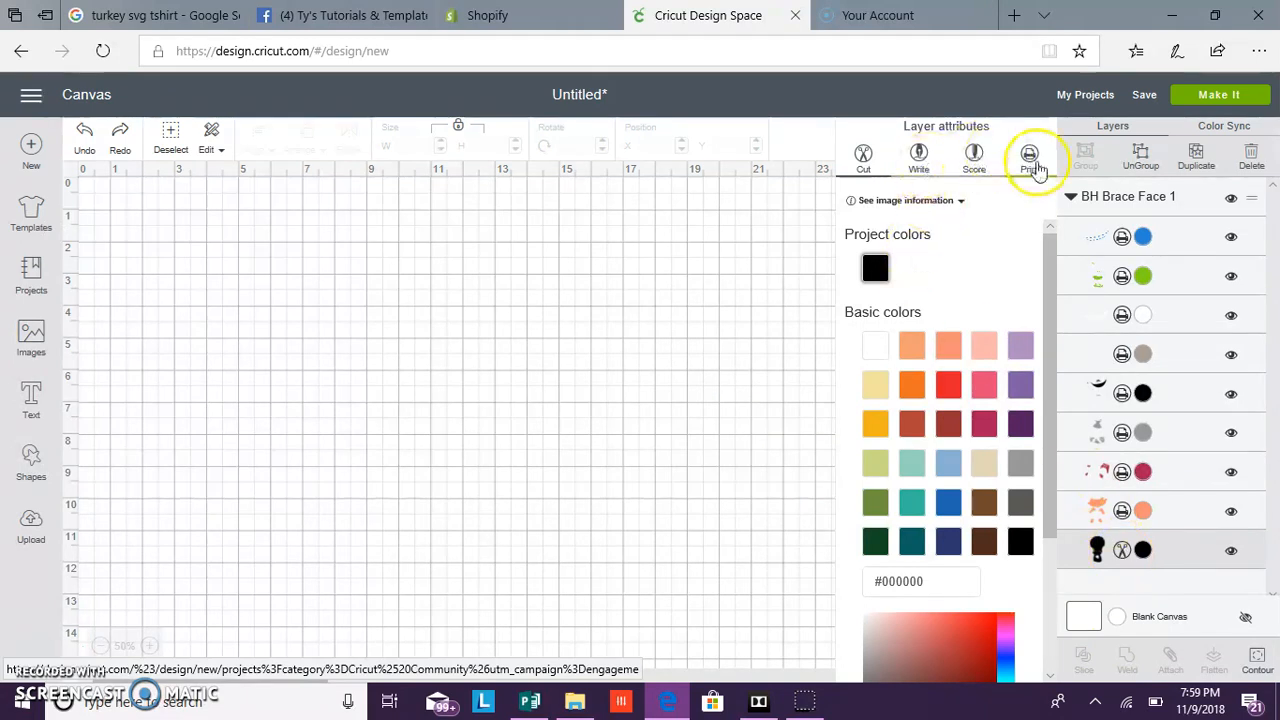
click(1028, 154)
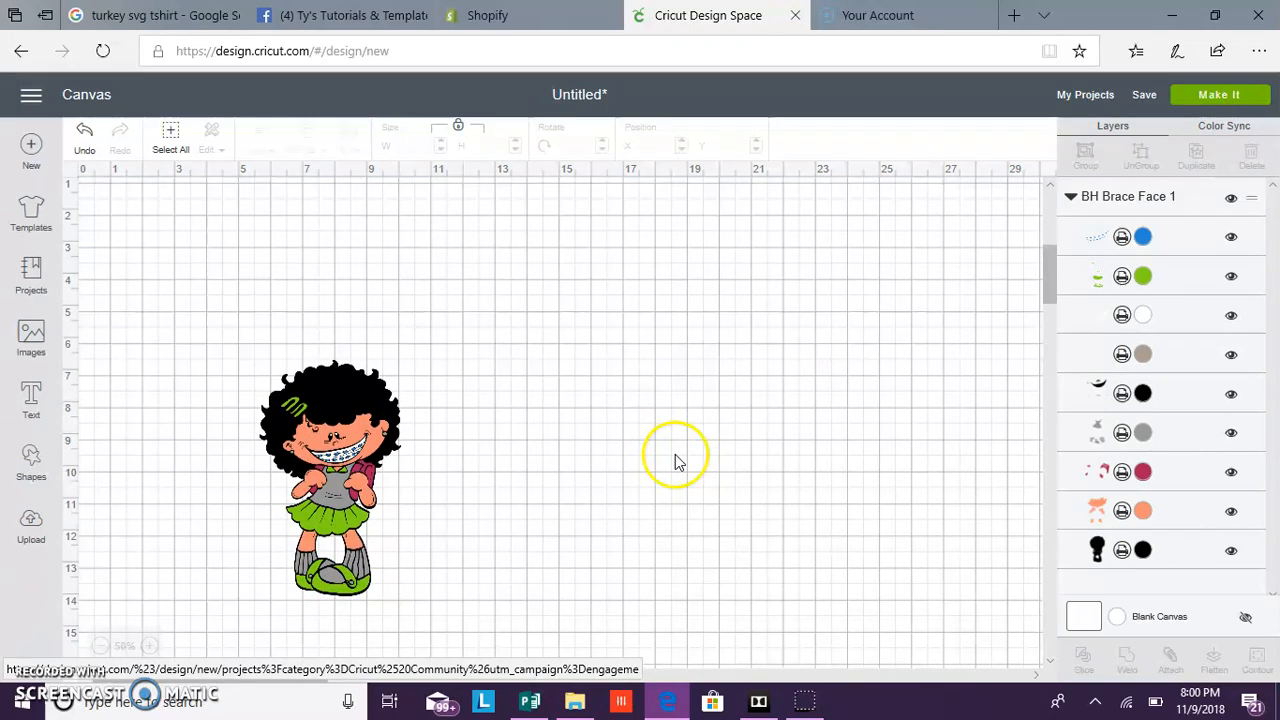
- Flatten the whole girl into one print layer and enlarge it to about 8.2 by 13.7 inches
click(330, 470)
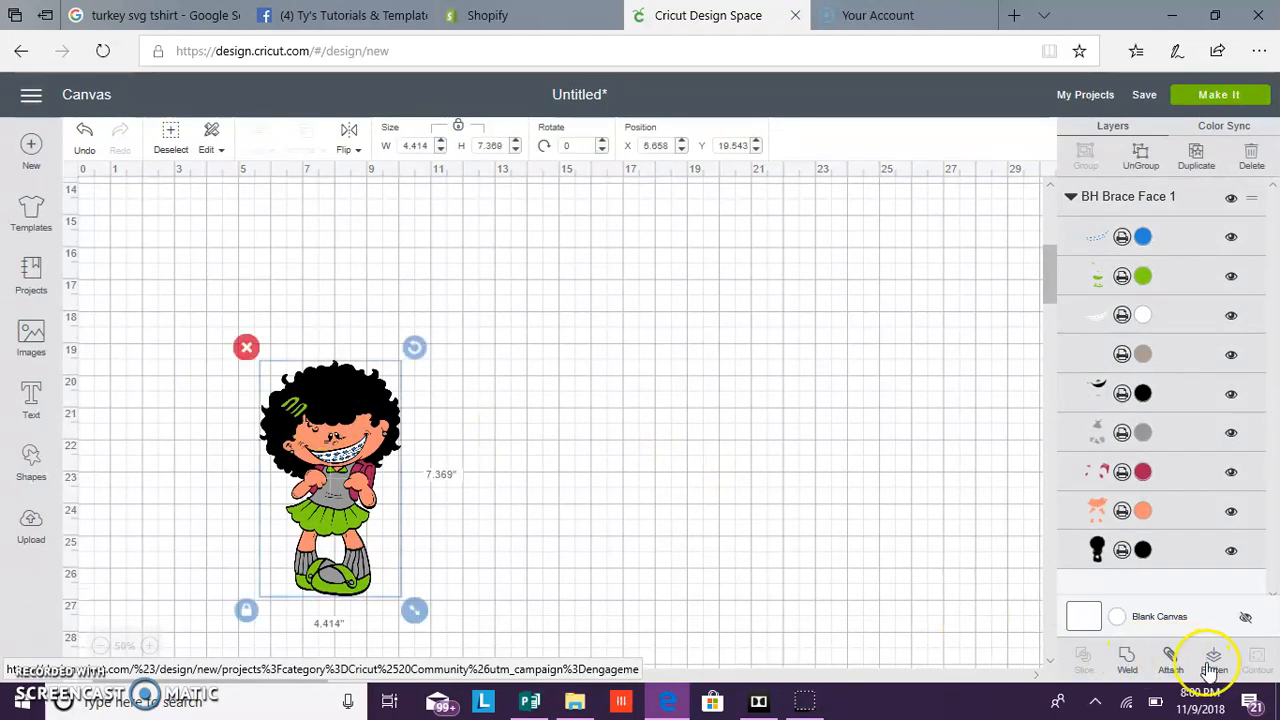
click(1212, 660)
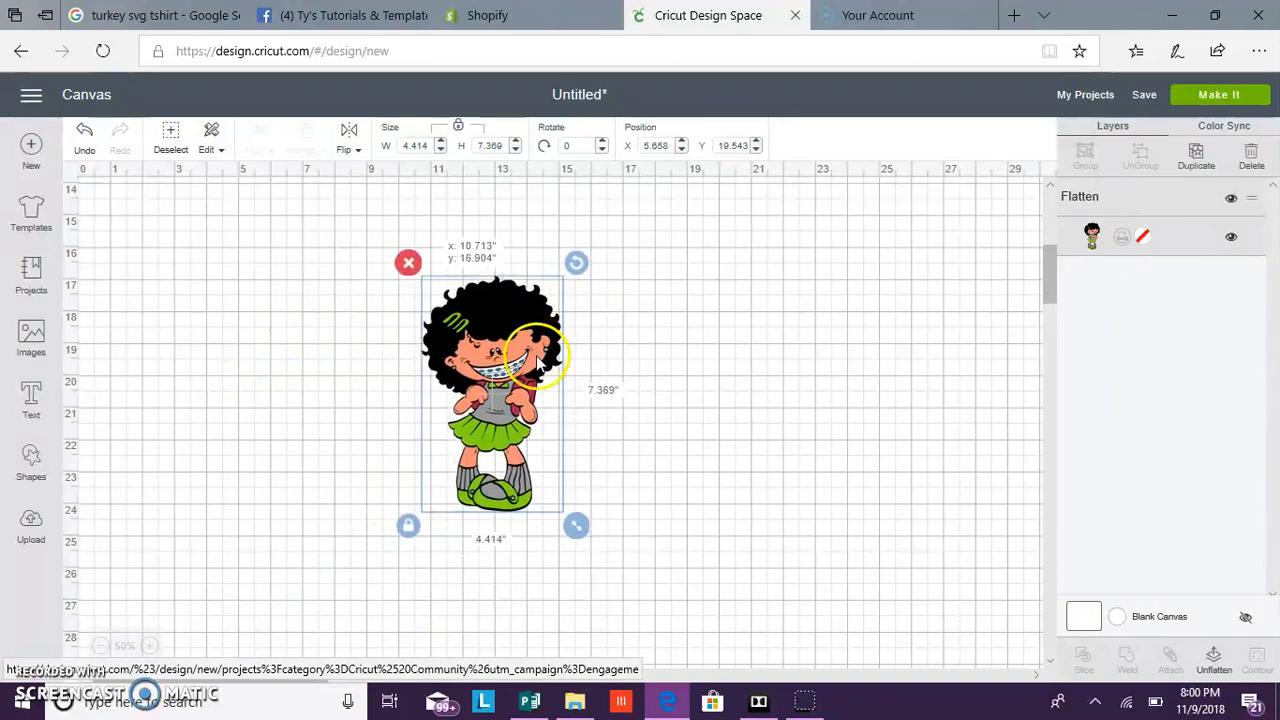
drag(576, 524, 660, 644)
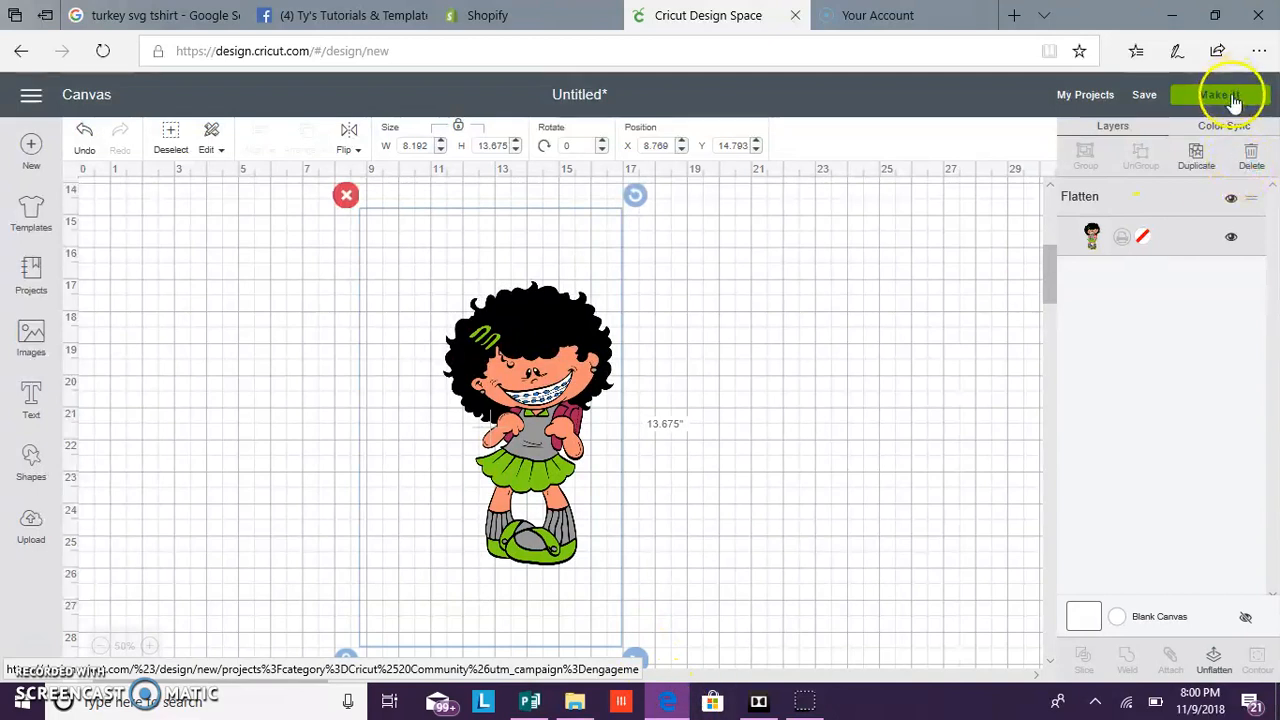
- Send the enlarged flattened girl to Make It and wait for mat sorting
click(1220, 94)
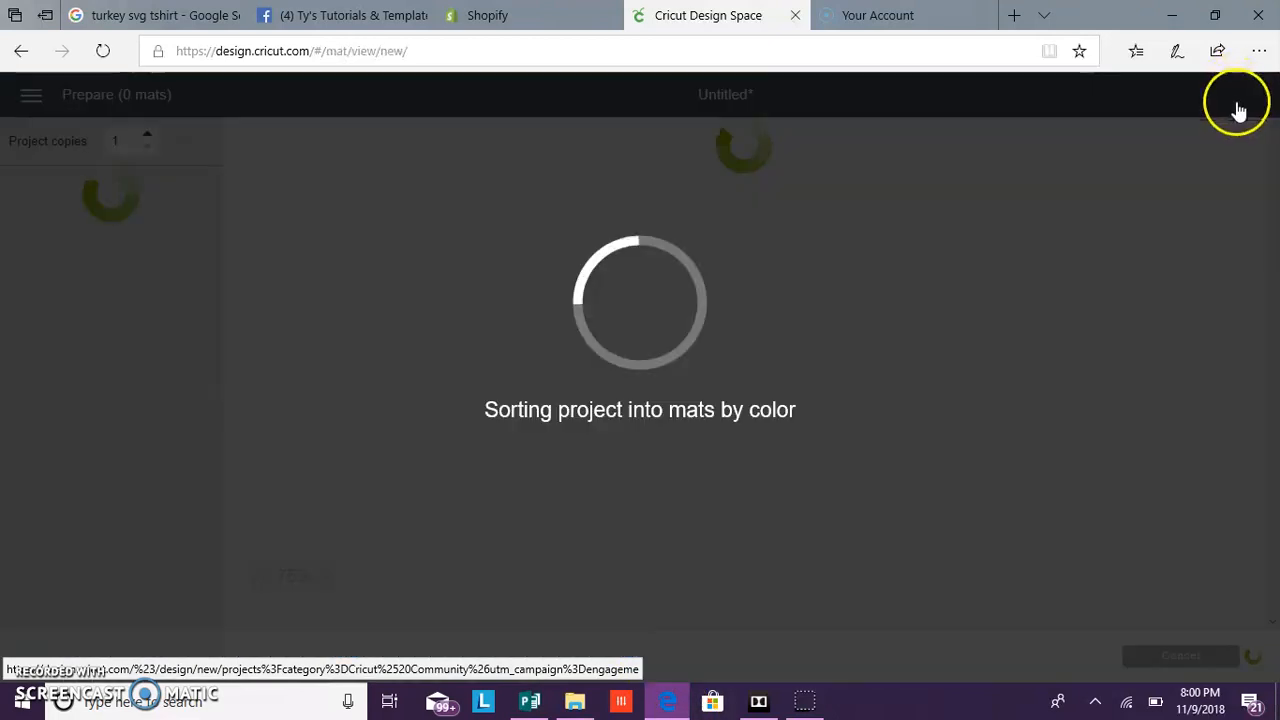
mouse_move(1072, 452)
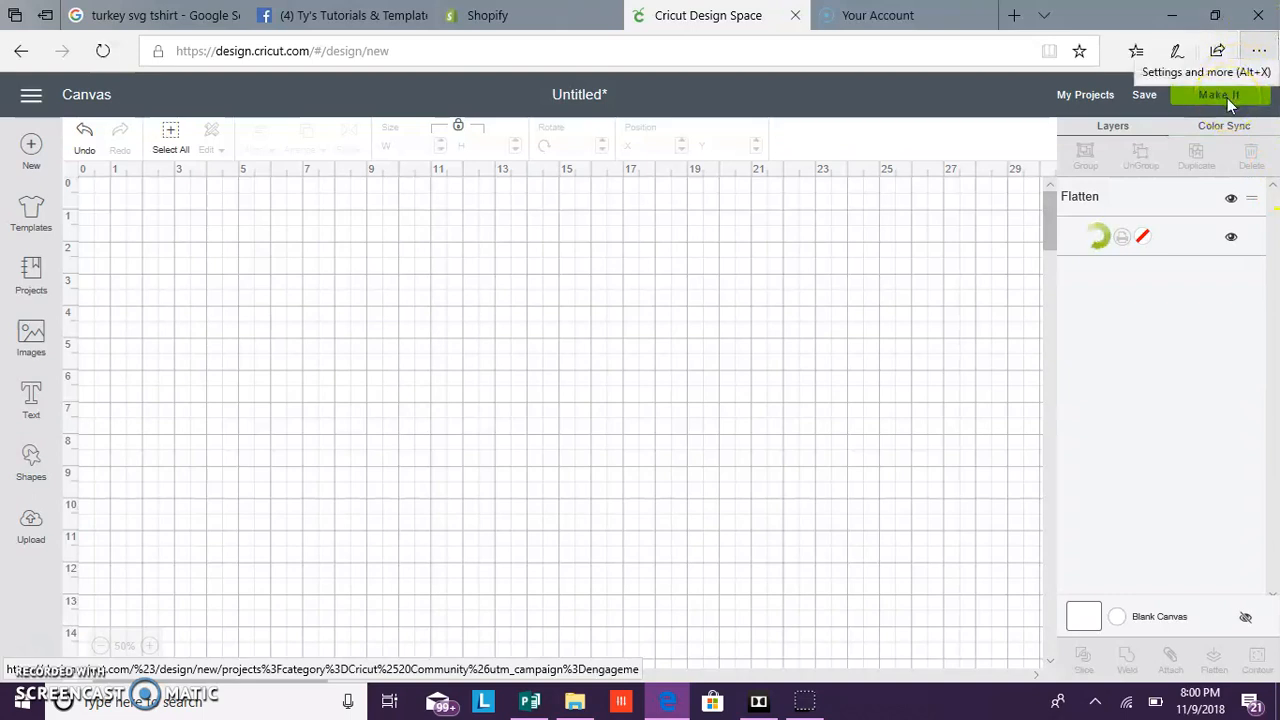
click(1218, 96)
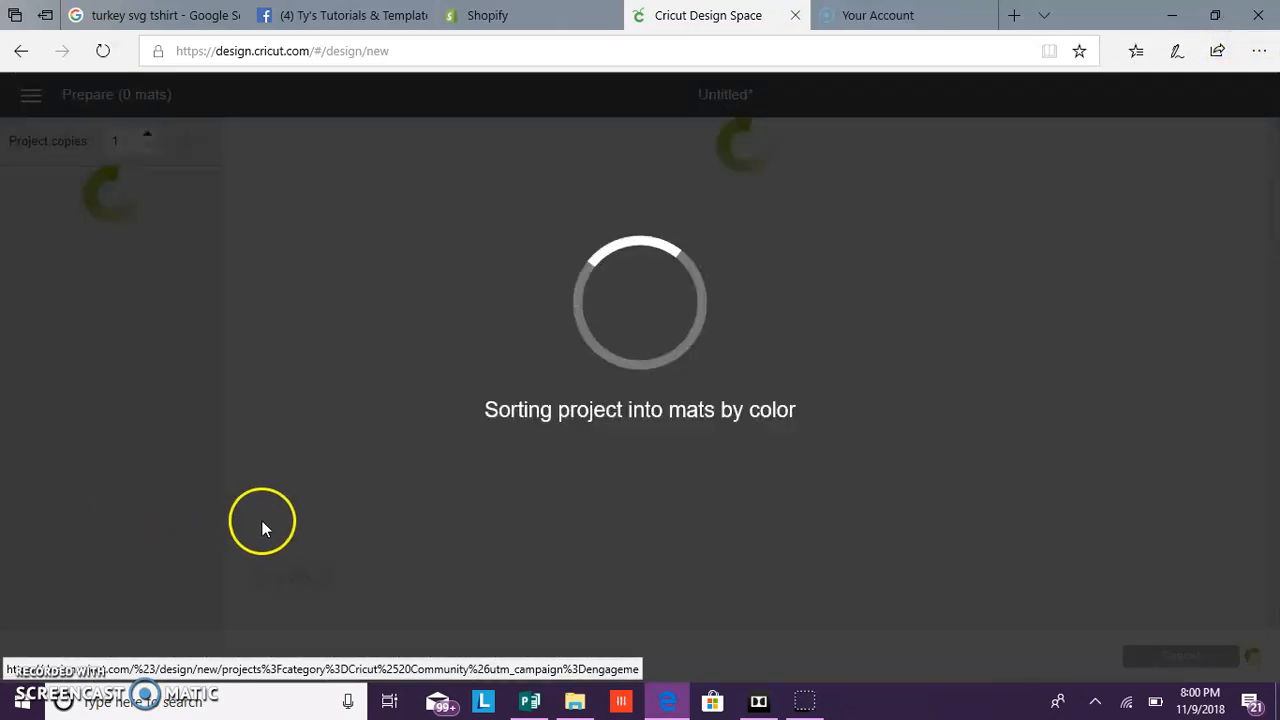